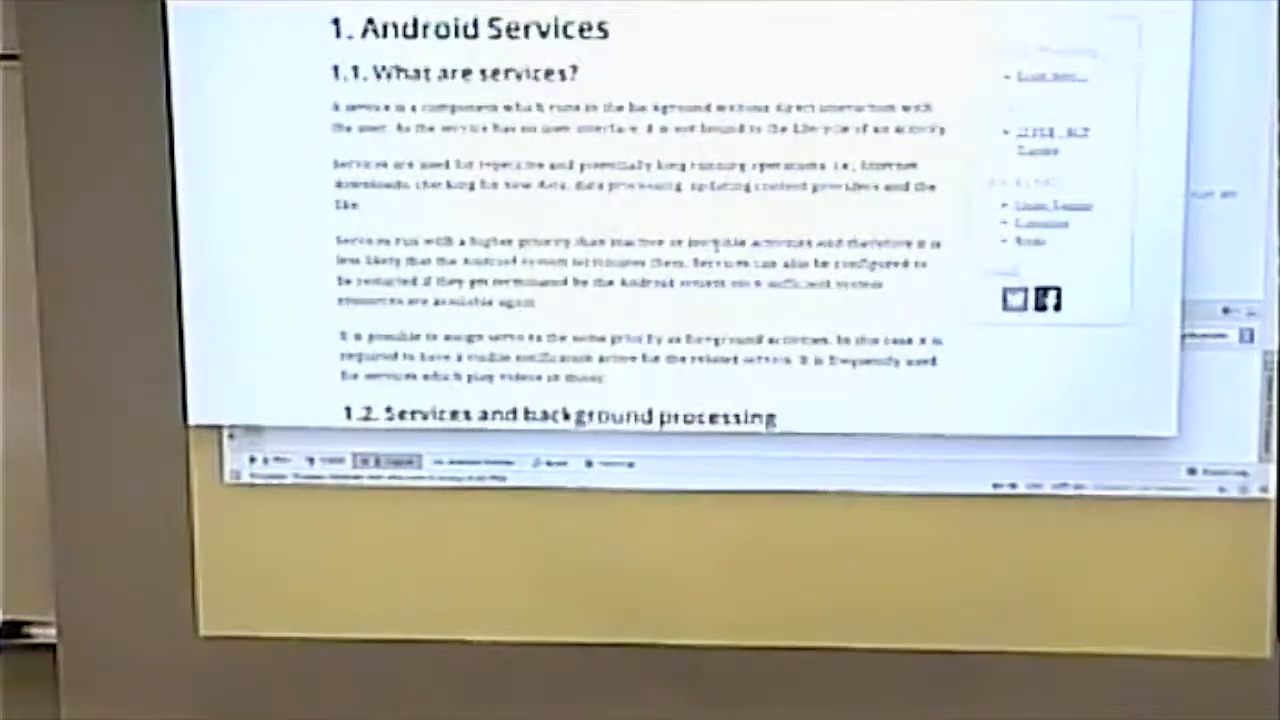
# Step: Scroll the tutorial past sections 1.1–1.5 to section 2, Defining custom services
pyautogui.scroll(-3)
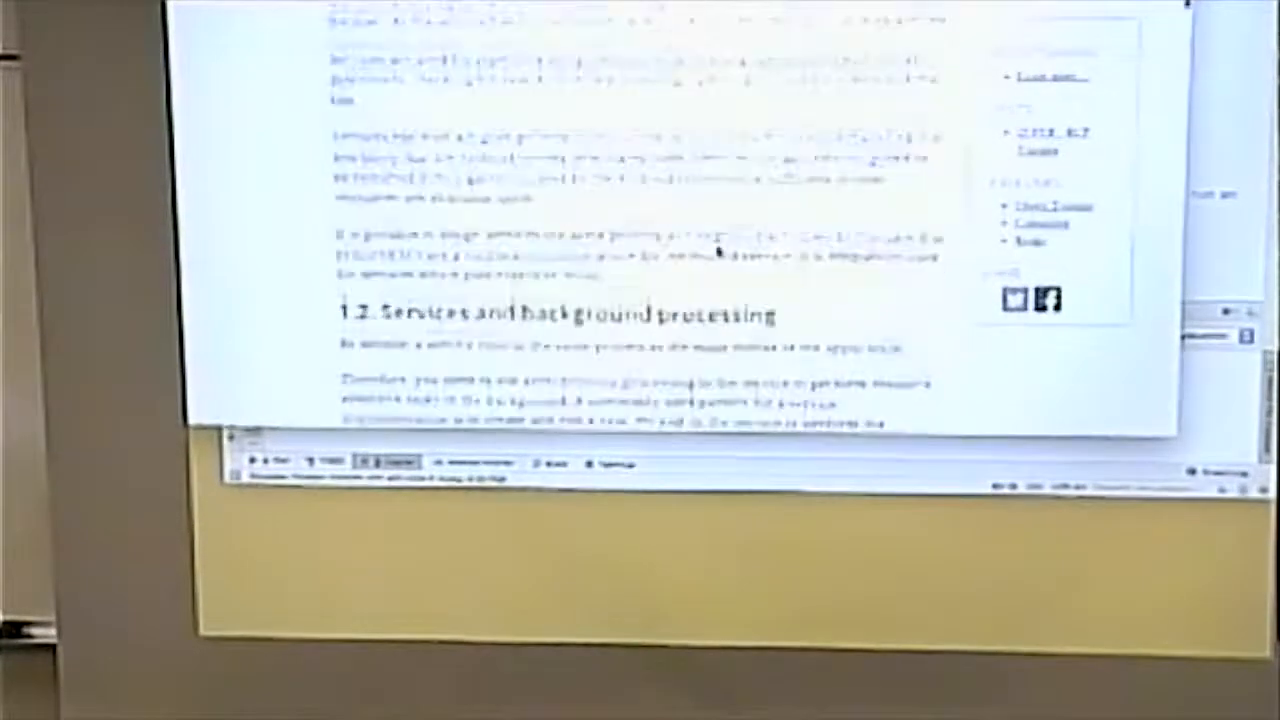
pyautogui.scroll(-3)
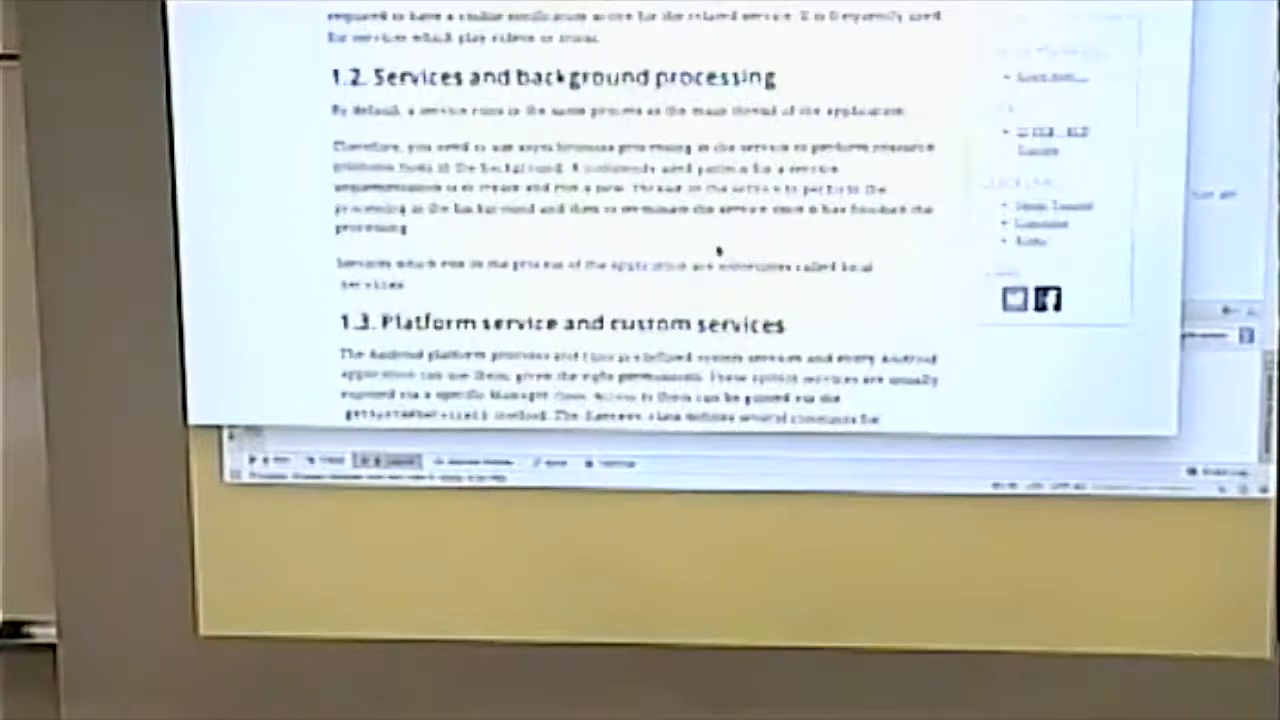
pyautogui.scroll(-3)
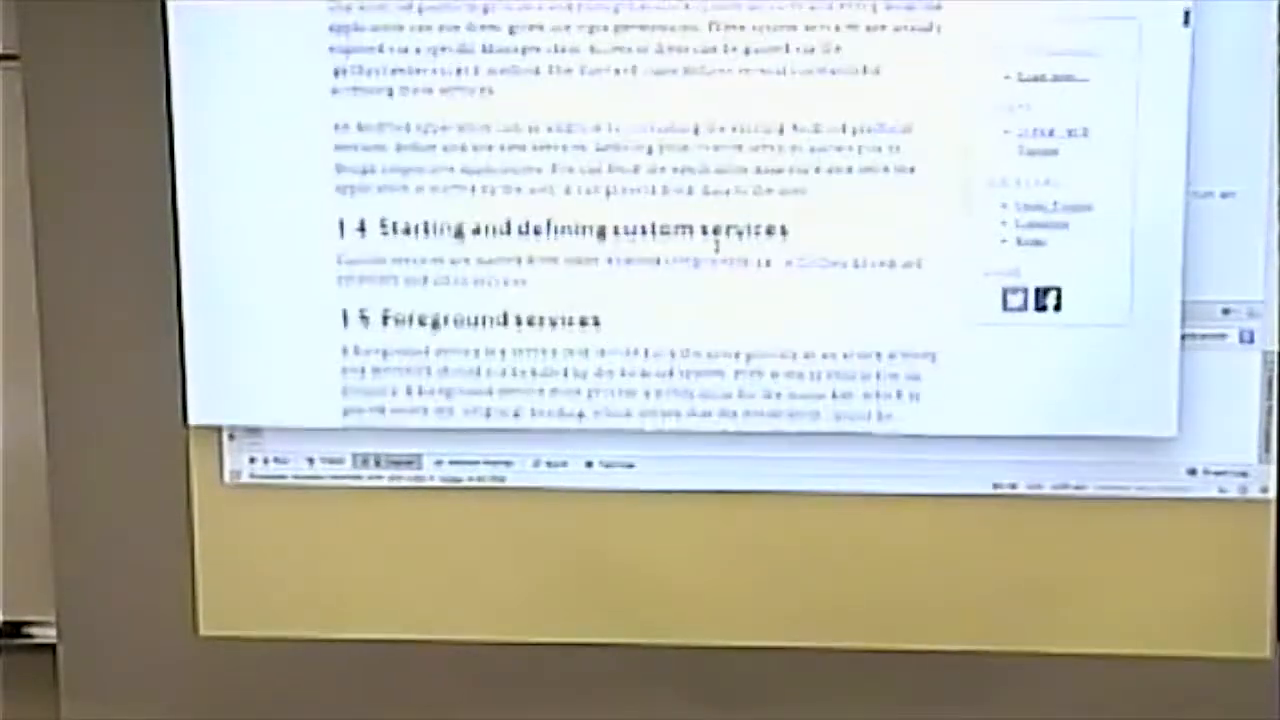
pyautogui.scroll(-3)
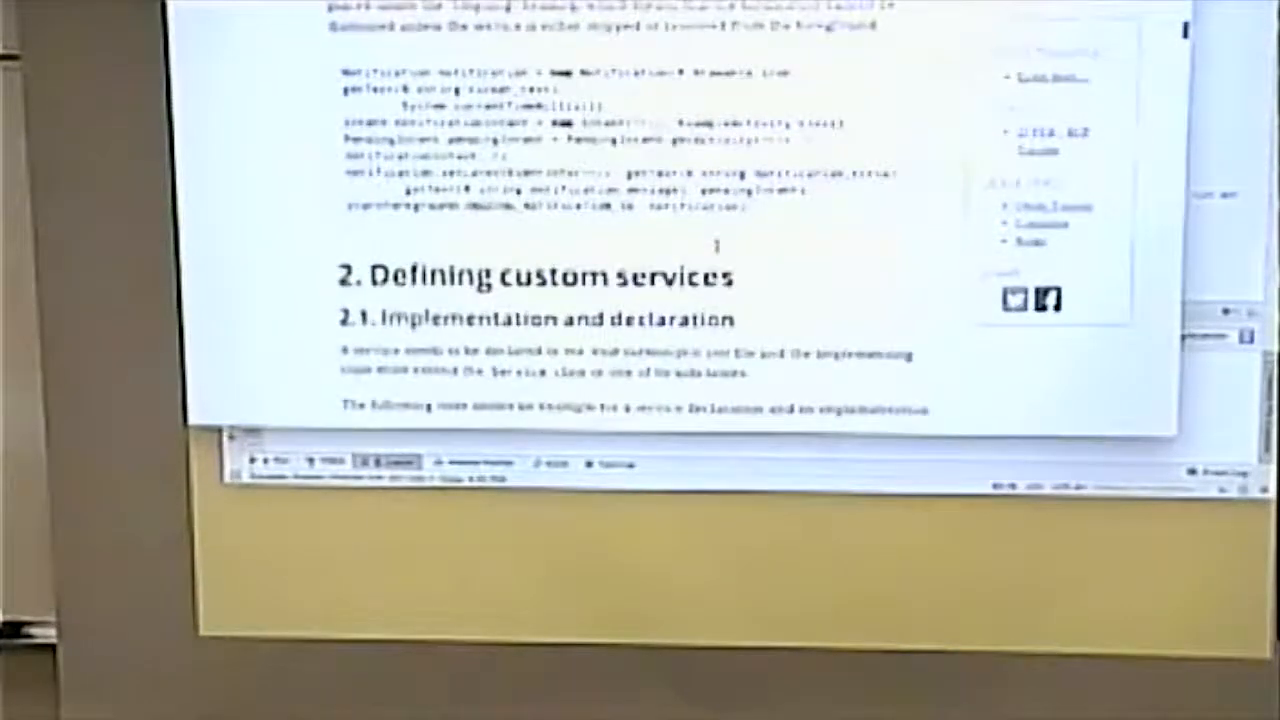
# Step: Scroll through sections 2.1–2.3 down to IntentServices and Communication with services
pyautogui.scroll(-3)
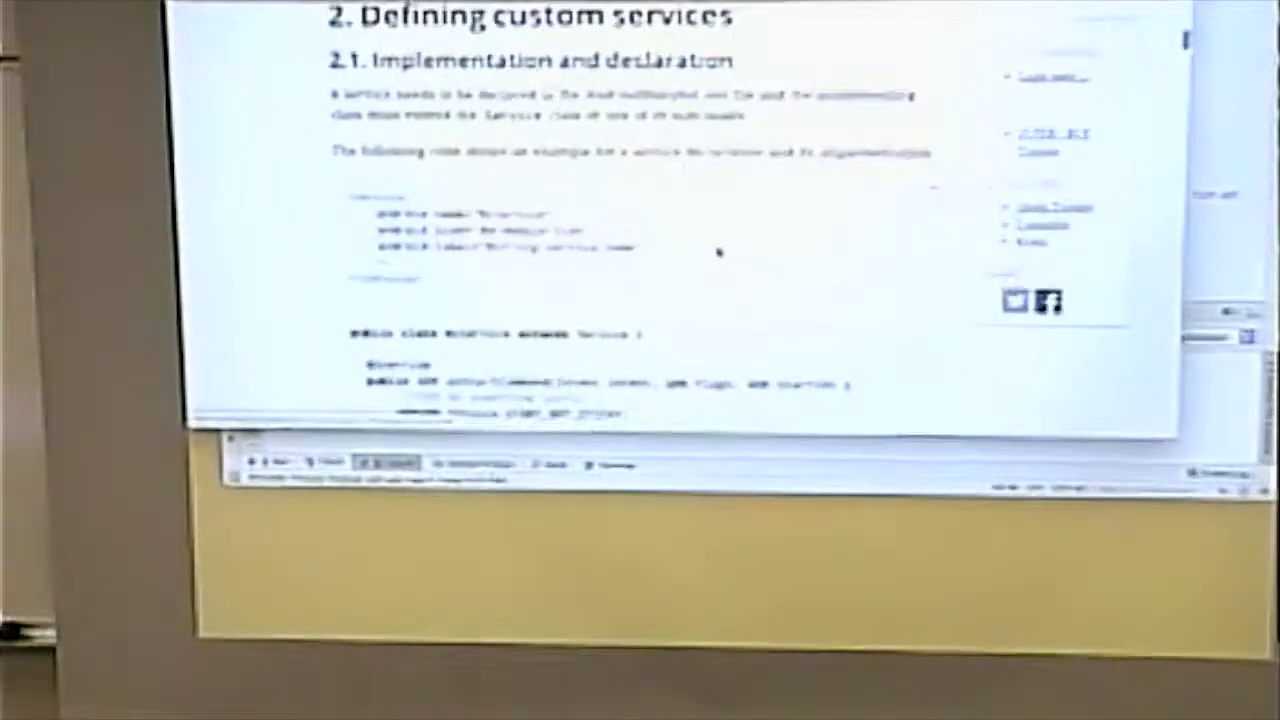
pyautogui.scroll(-3)
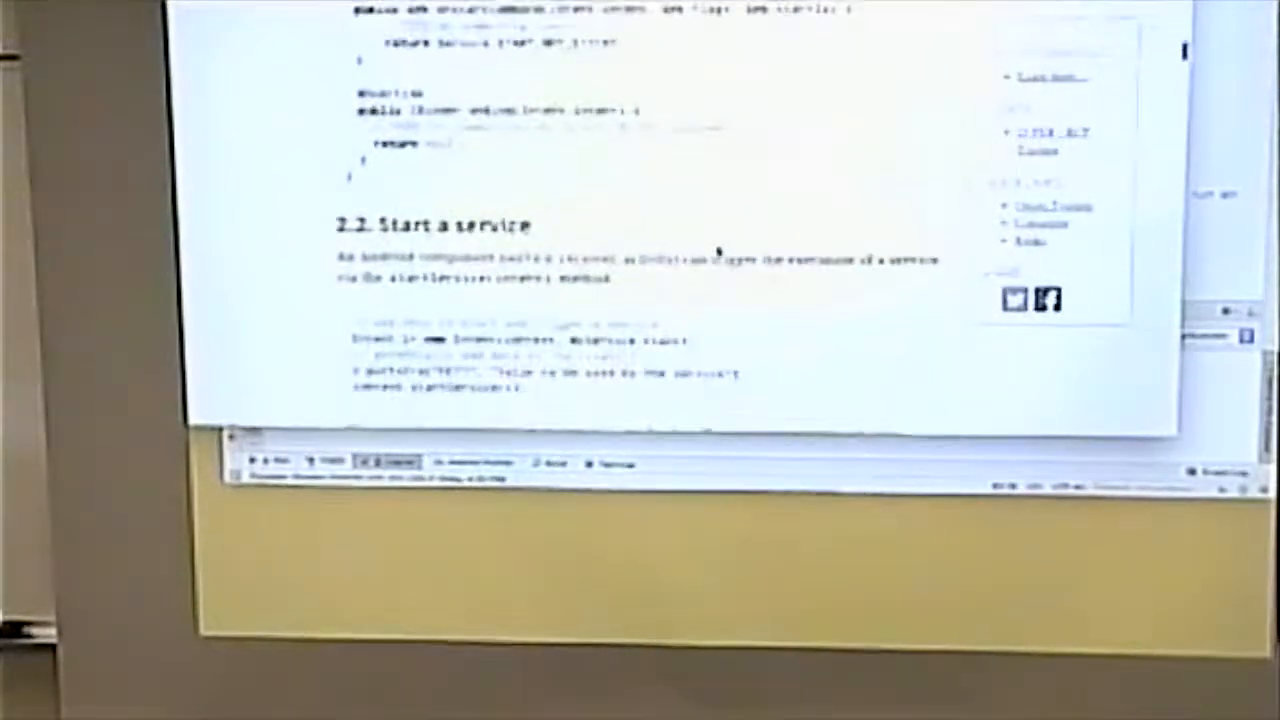
pyautogui.scroll(-3)
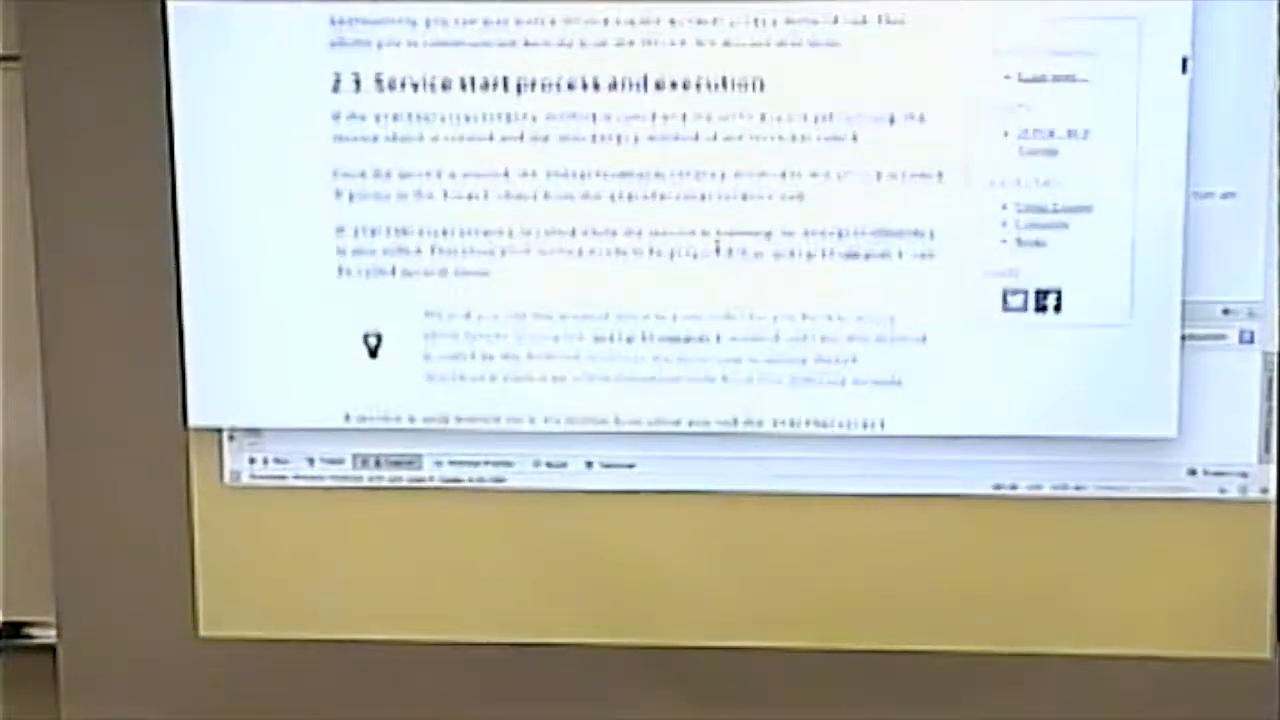
pyautogui.scroll(-3)
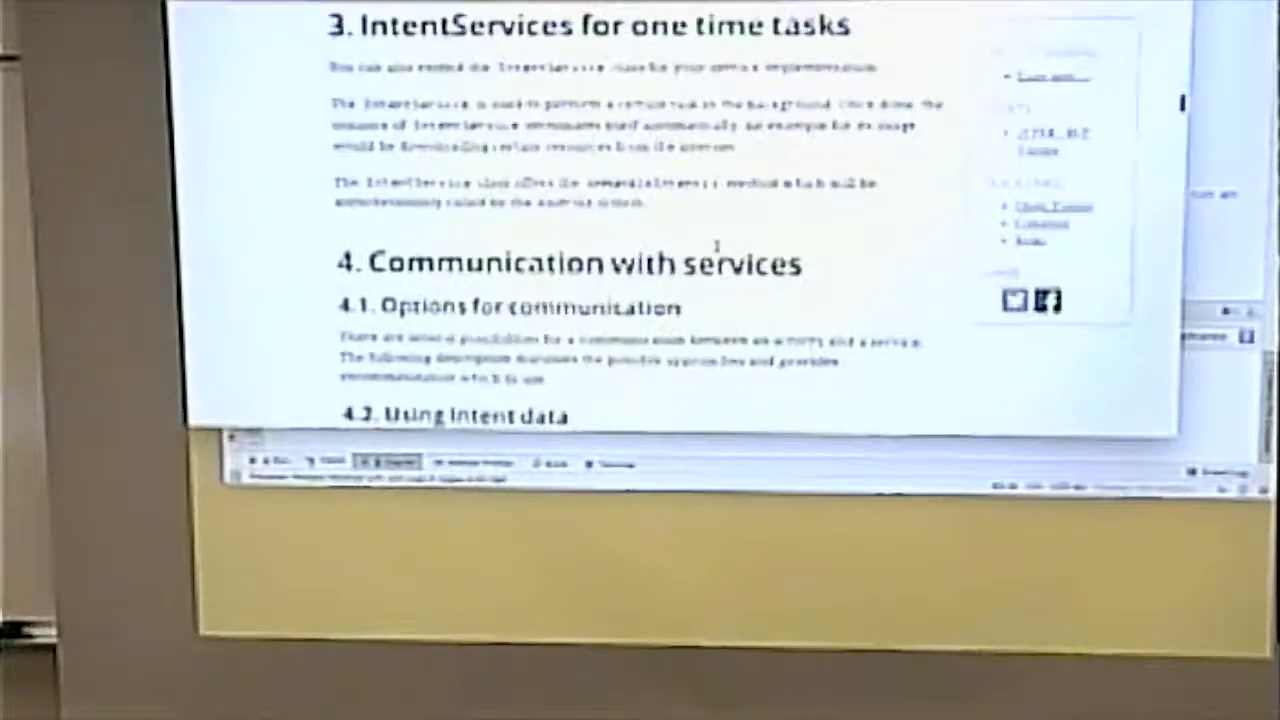
# Step: Scroll past the scheduling section to section 6, Exercise: Using services and service communication
pyautogui.scroll(-3)
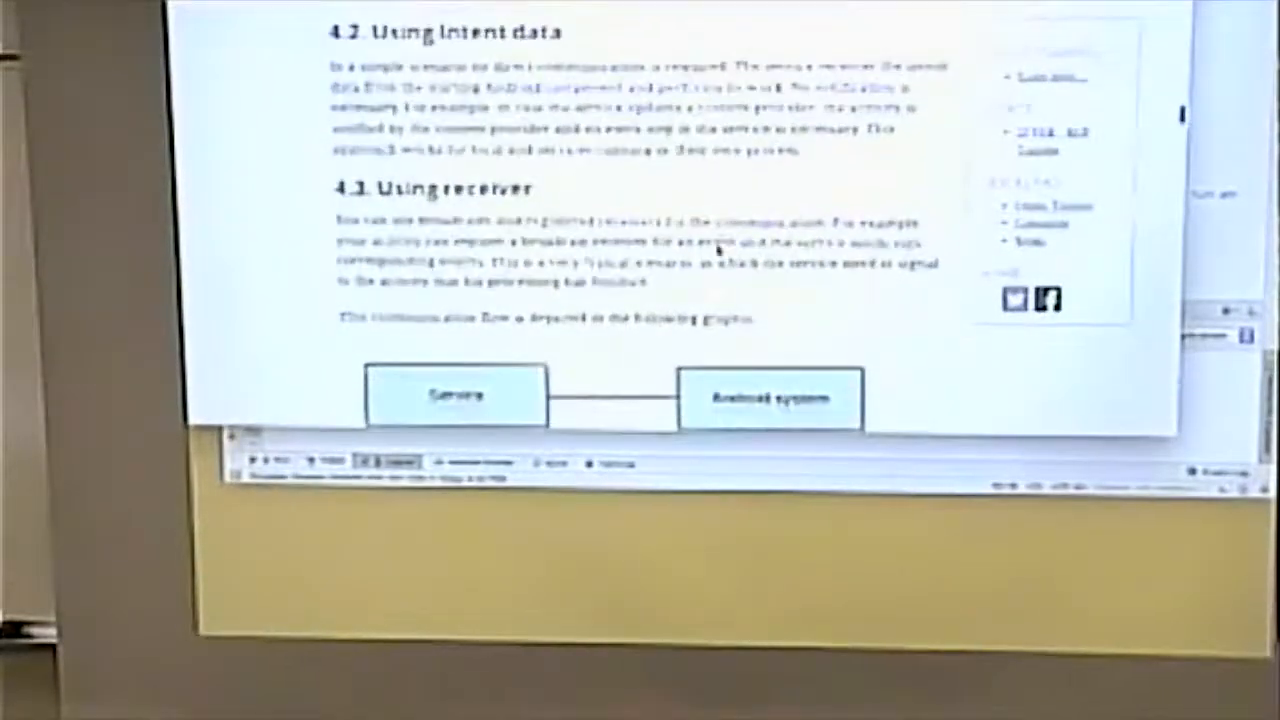
pyautogui.scroll(-3)
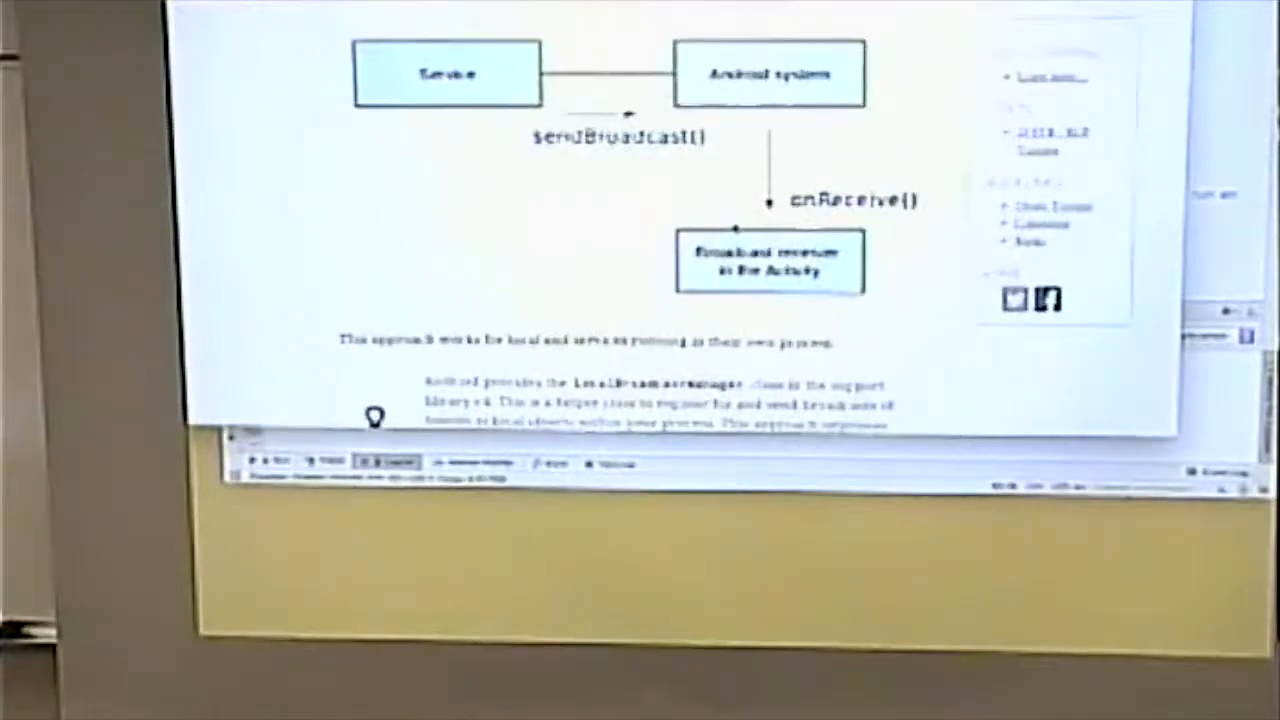
pyautogui.scroll(-3)
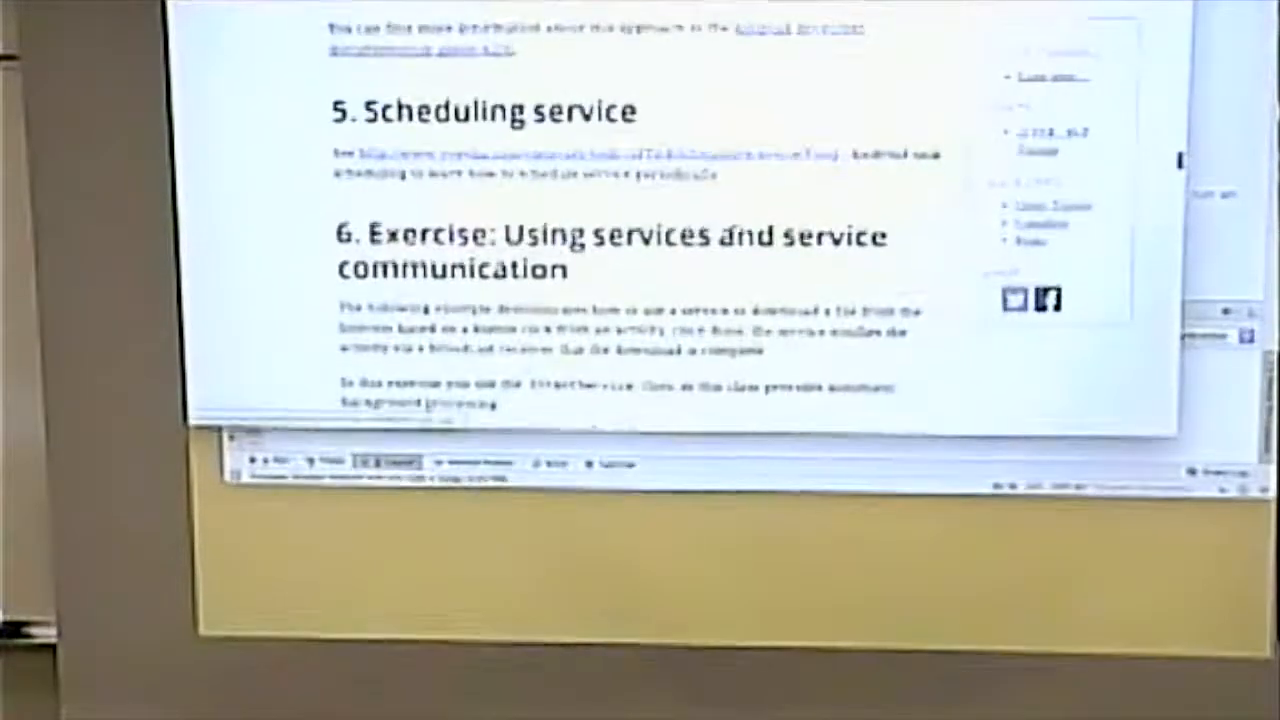
pyautogui.scroll(-3)
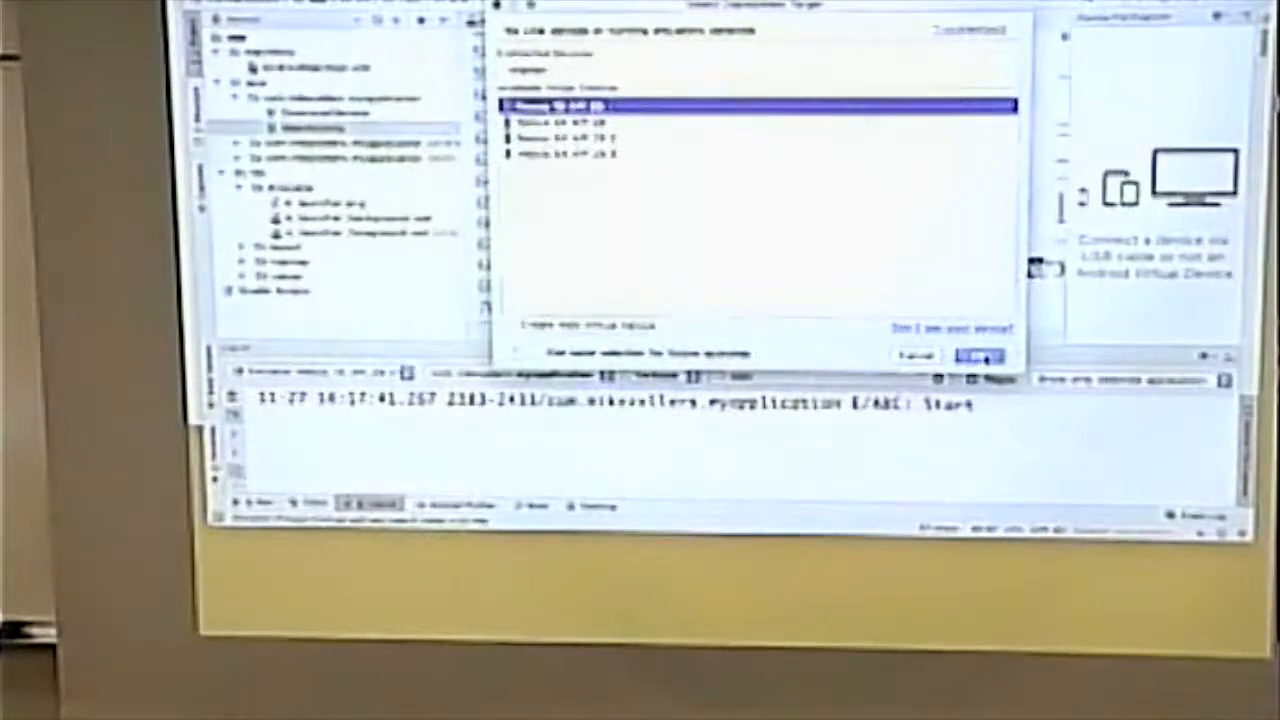
# Step: Run the service example app on the first listed Nexus emulator
pyautogui.click(978, 356)
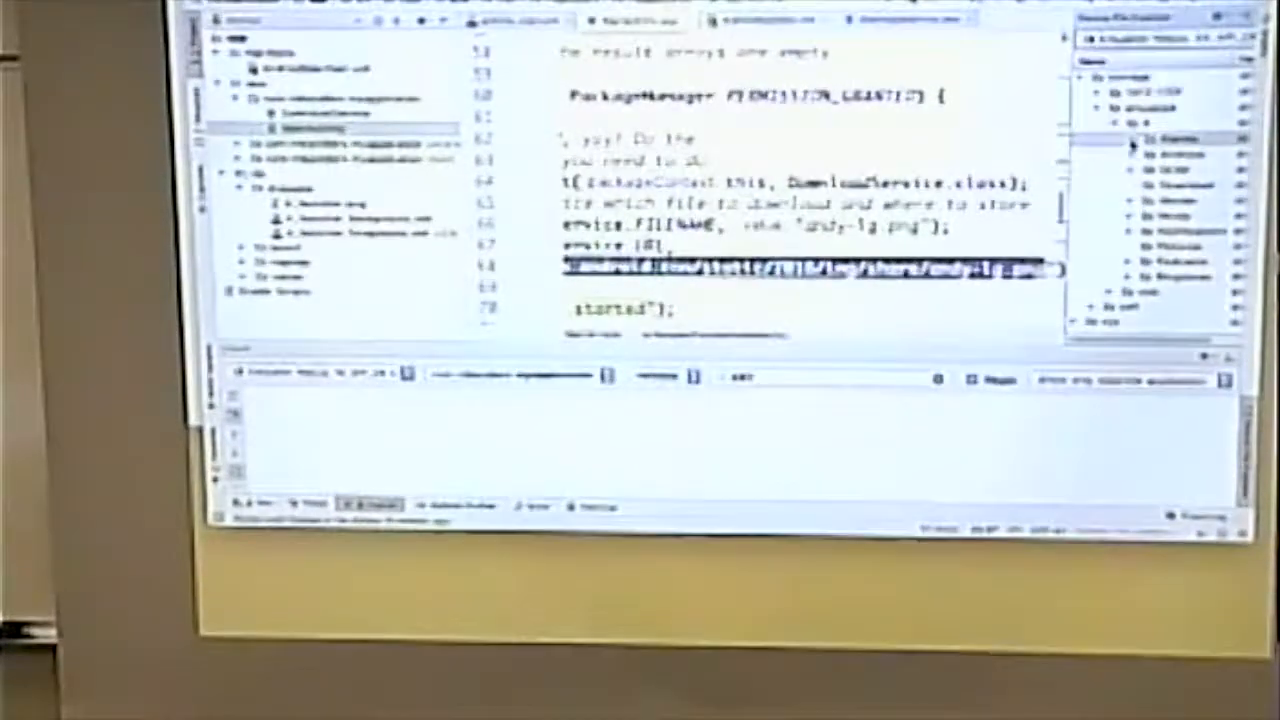
# Step: Run 'app' to bring up the Select Deployment Target dialog
pyautogui.click(1156, 124)
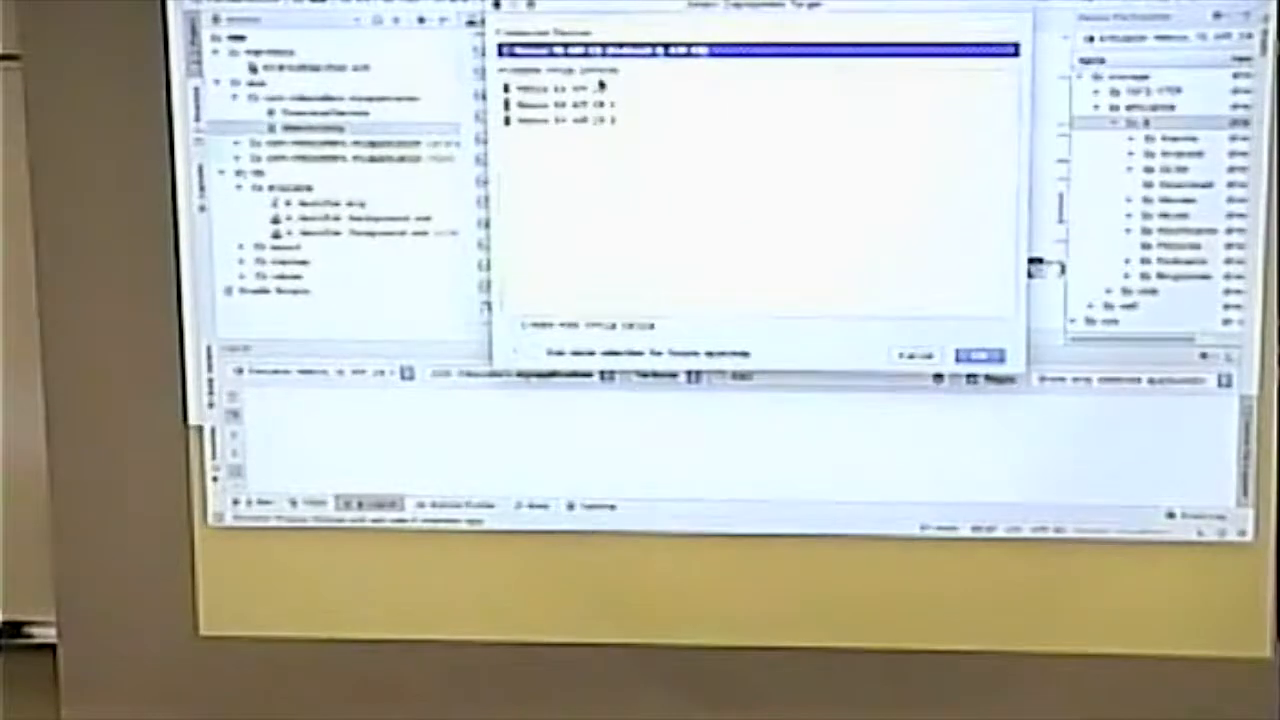
pyautogui.click(978, 356)
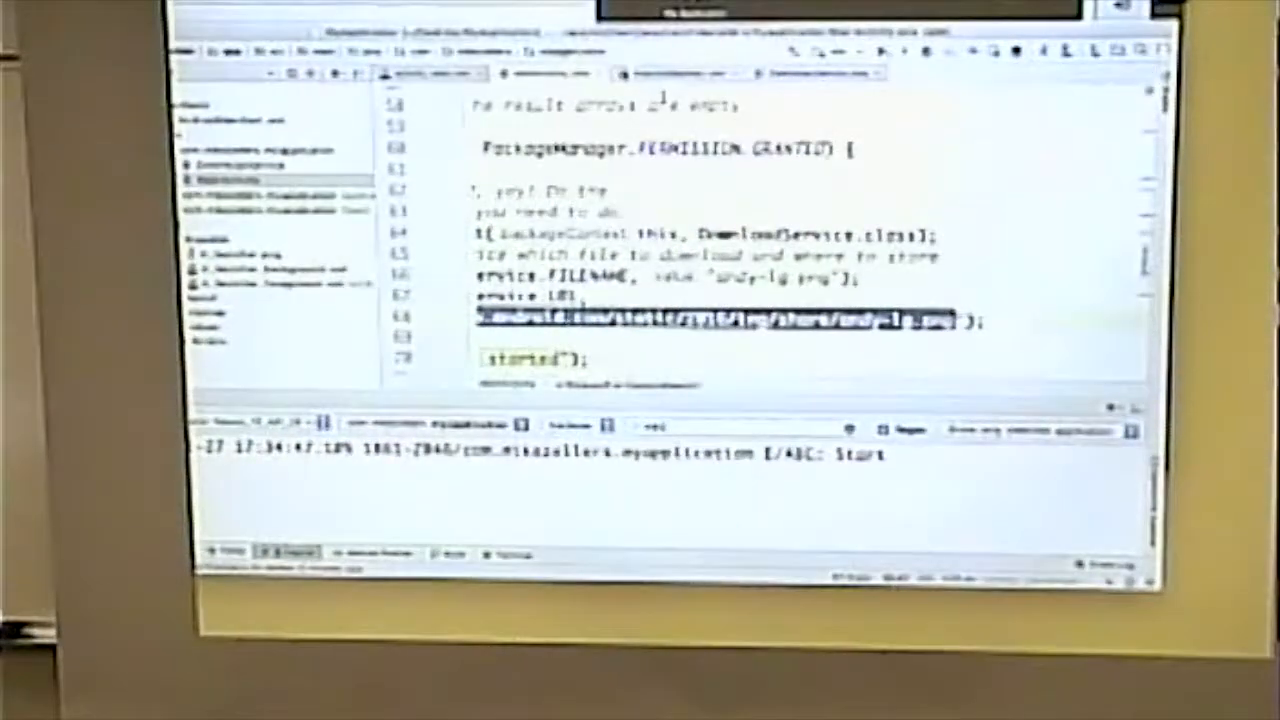
pyautogui.rightClick(720, 320)
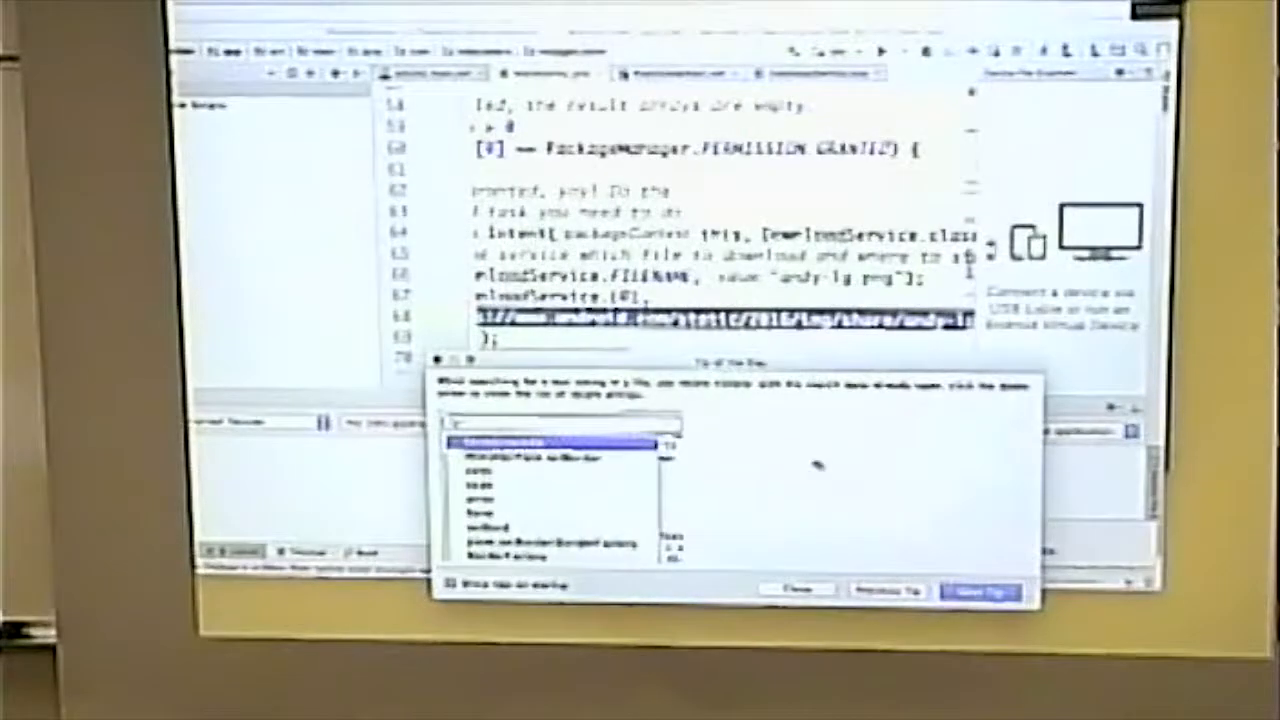
# Step: Dismiss the Tip of the Day window over the DownloadService code
pyautogui.click(796, 588)
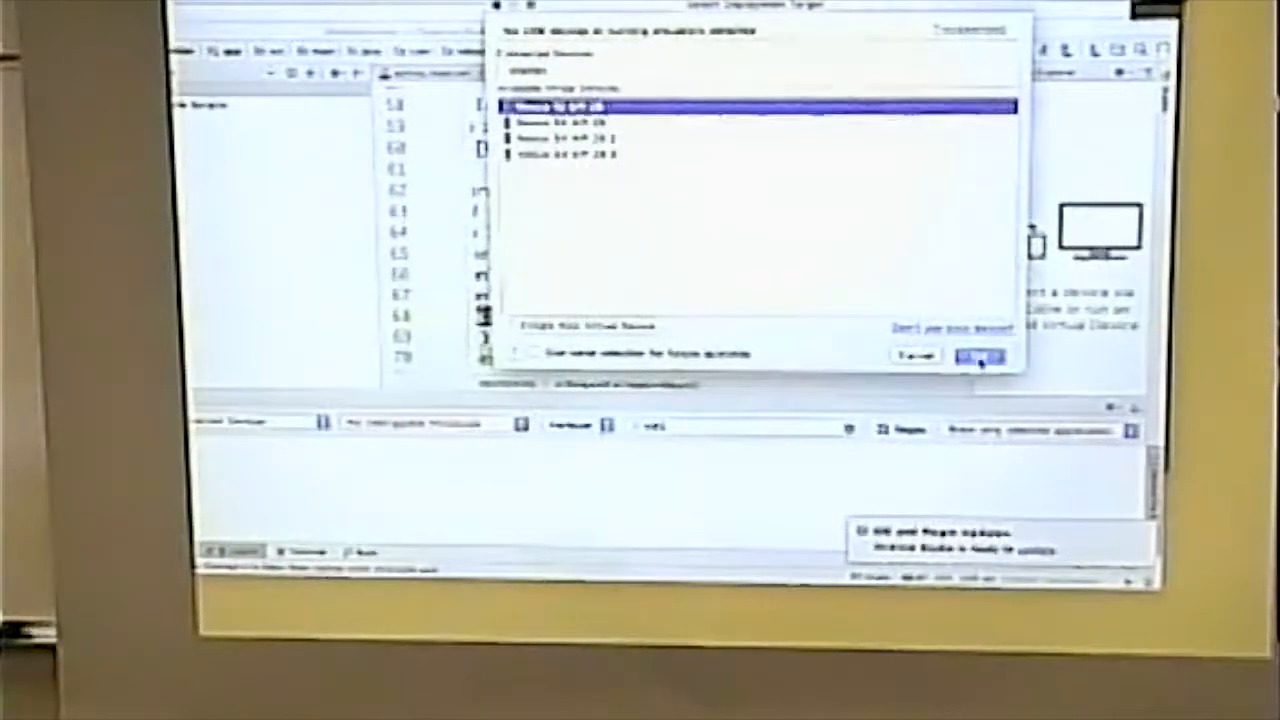
# Step: Run the app on the first emulator under Available Virtual Devices
pyautogui.click(978, 356)
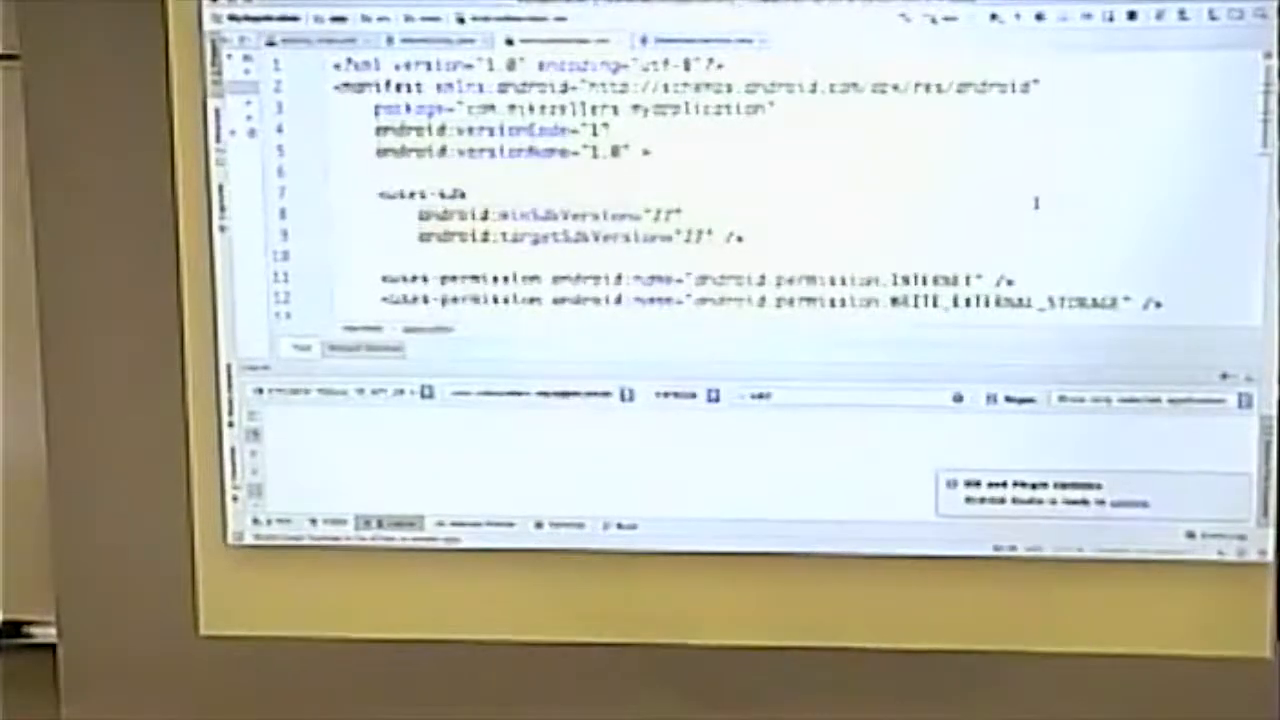
pyautogui.scroll(-3)
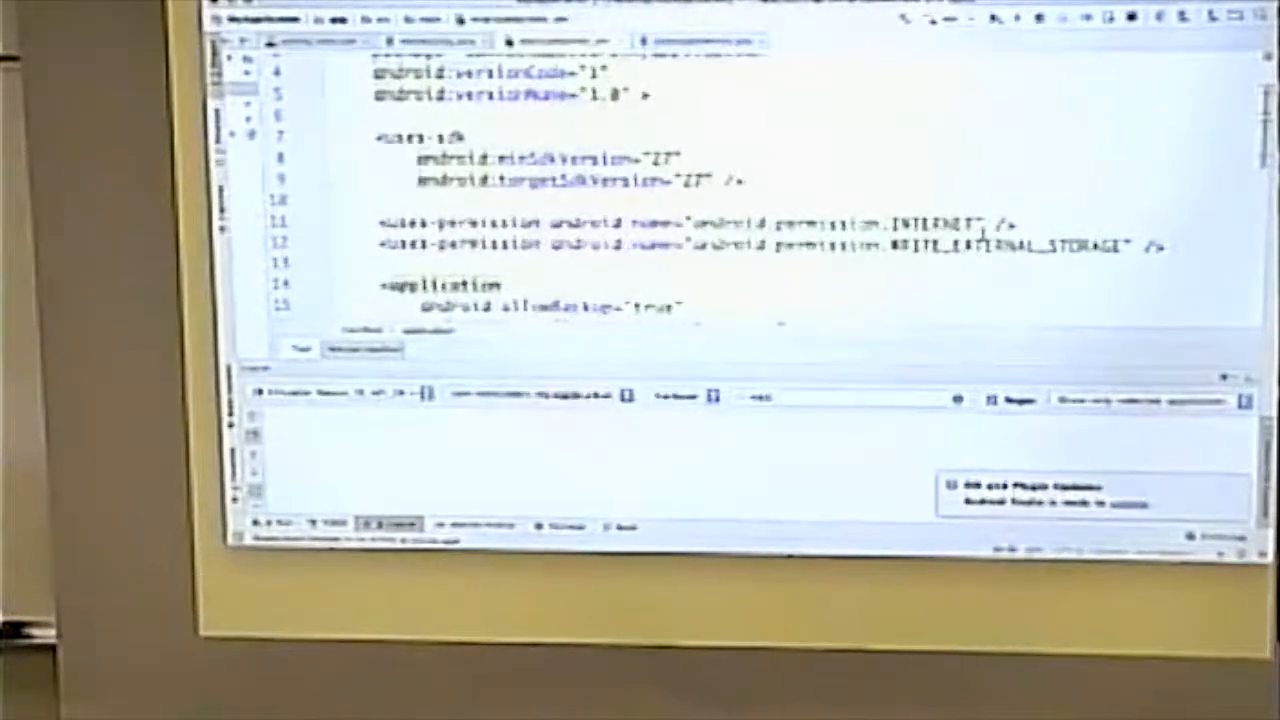
pyautogui.scroll(-3)
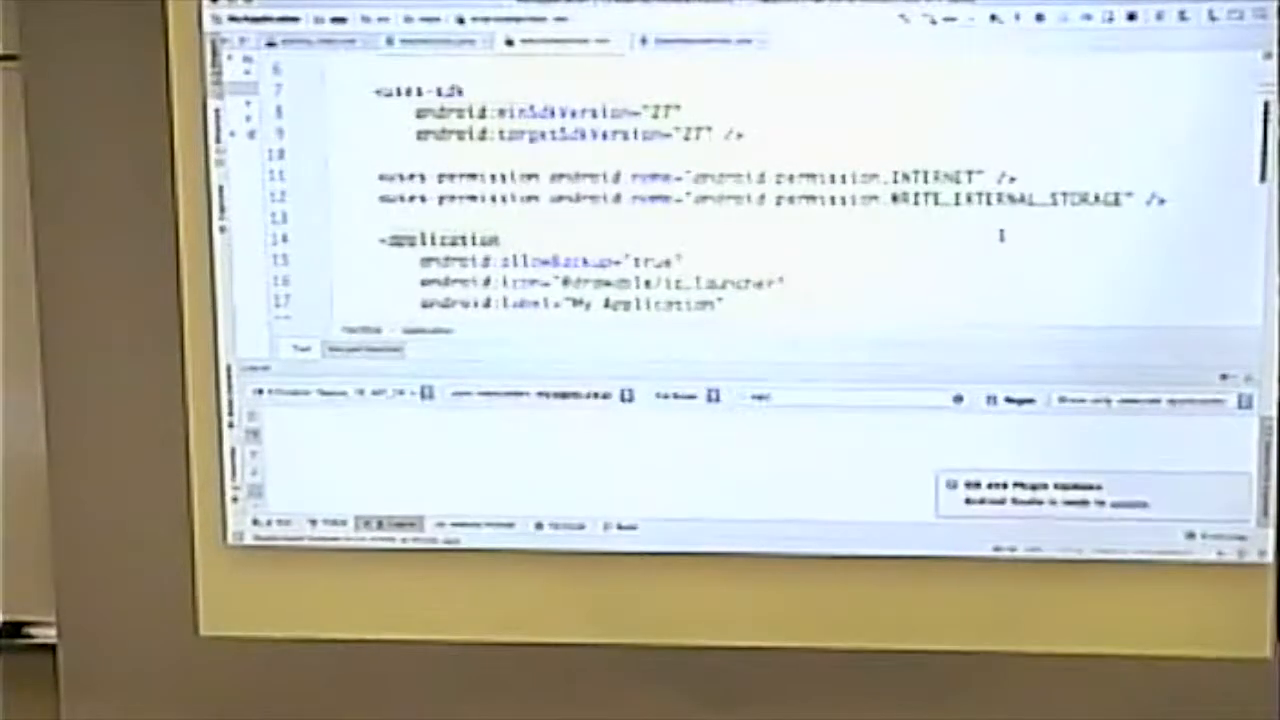
pyautogui.scroll(-3)
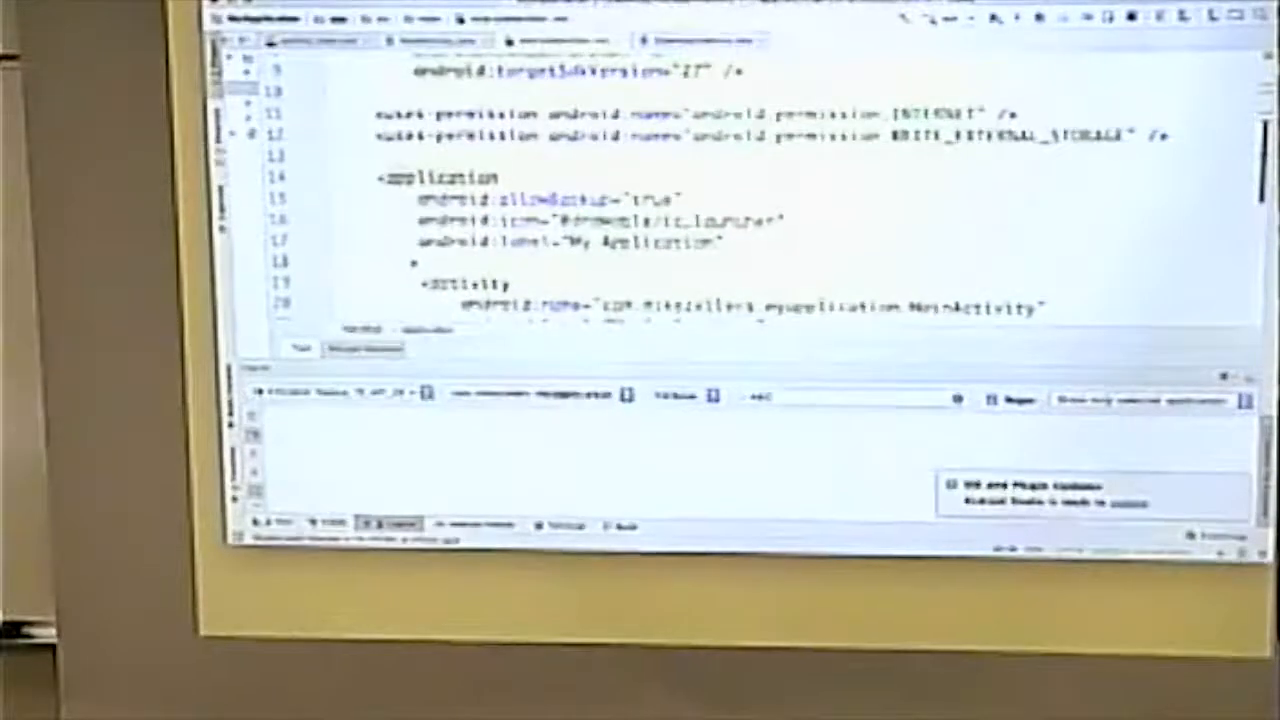
pyautogui.scroll(-3)
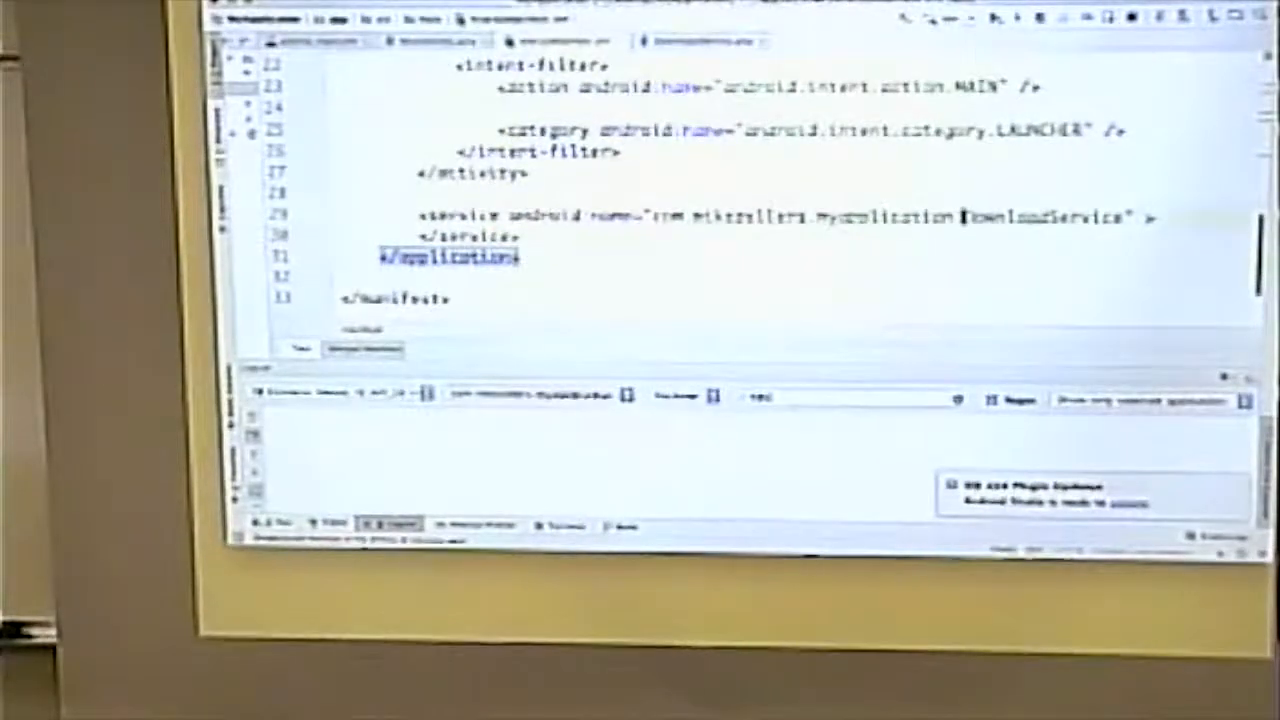
pyautogui.doubleClick(1044, 216)
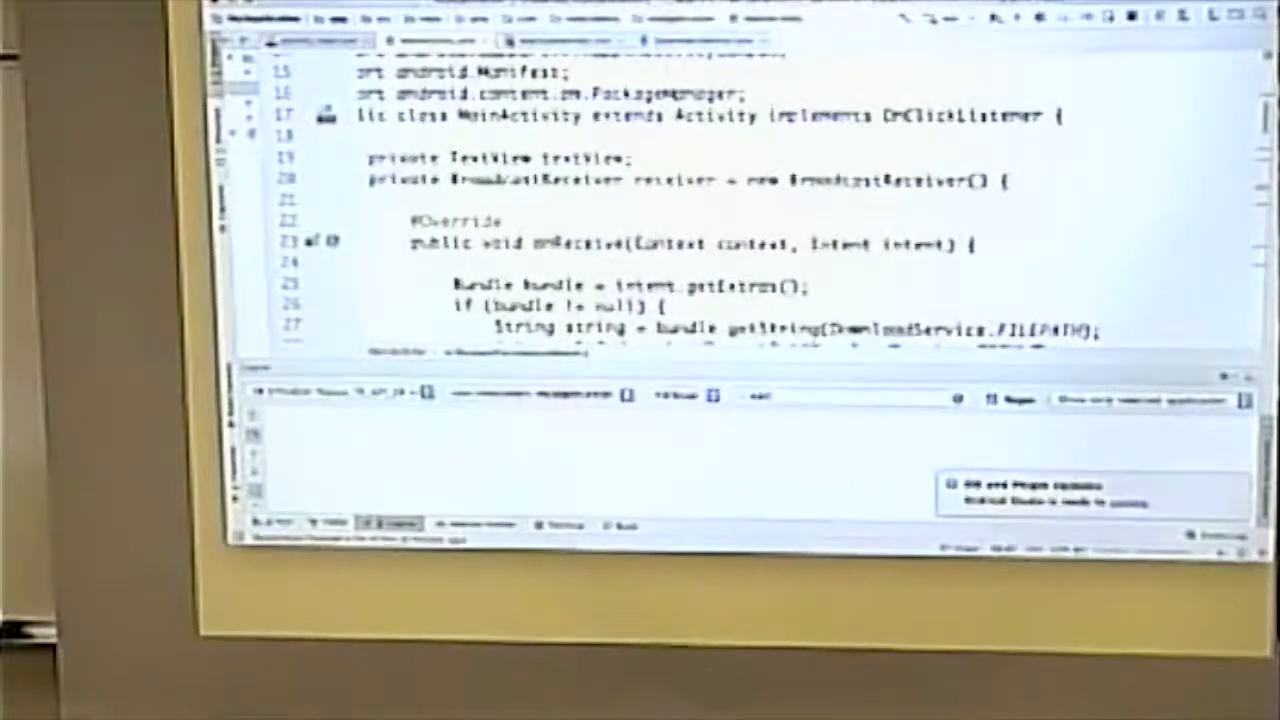
# Step: Scroll MainActivity.java down to onRequestPermissionsResult where startService is called
pyautogui.scroll(-3)
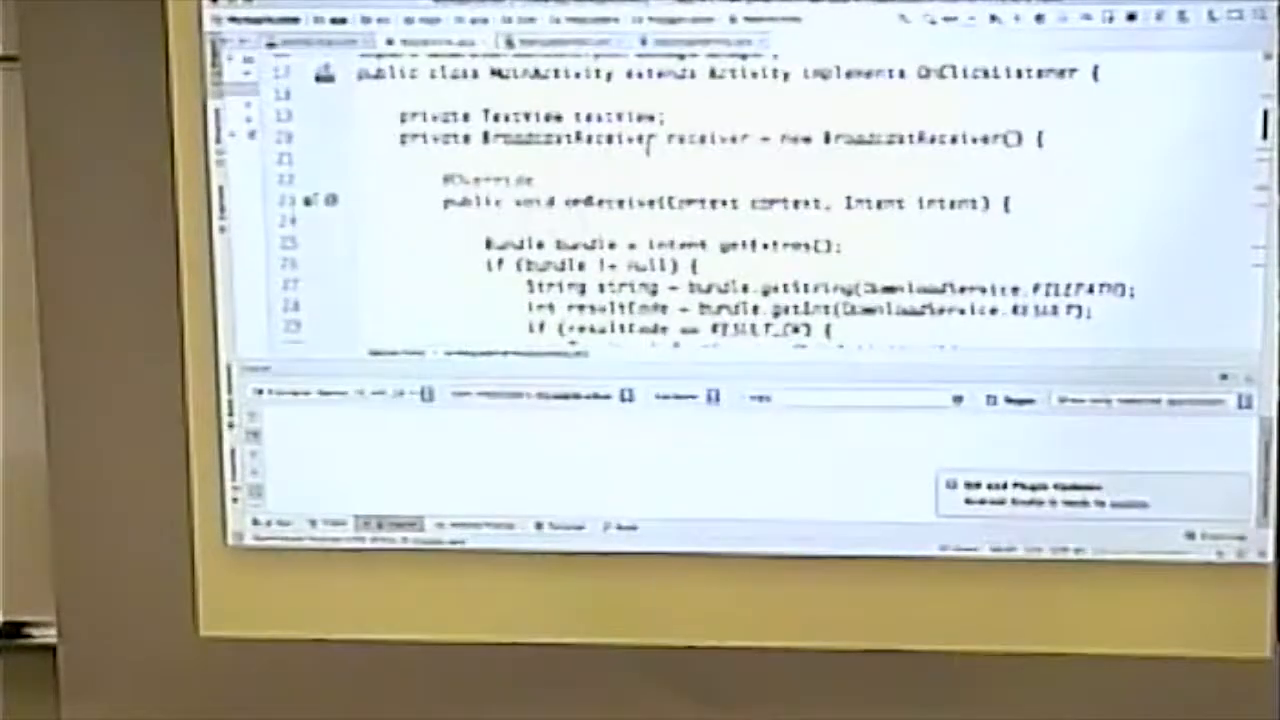
pyautogui.scroll(-3)
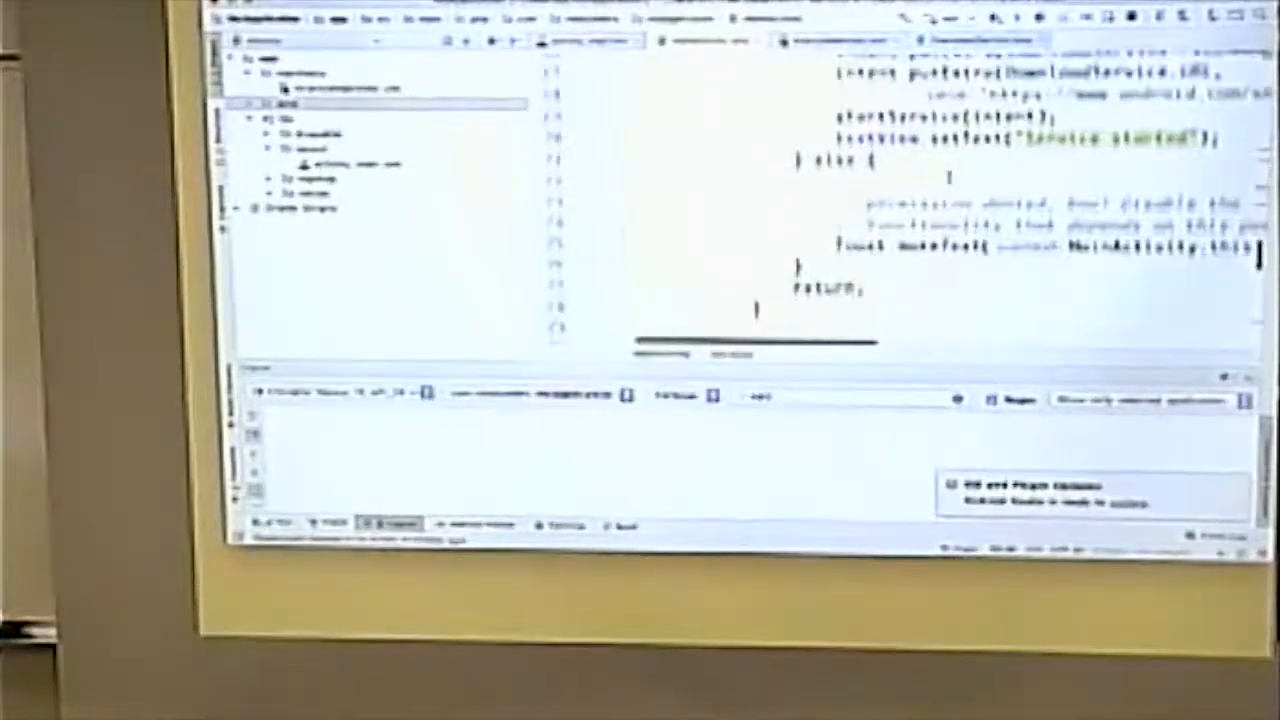
# Step: Scroll through the DownloadService IntentService class and its URL, FILENAME, FILEPATH, RESULT, NOTIFICATION constants
pyautogui.scroll(-3)
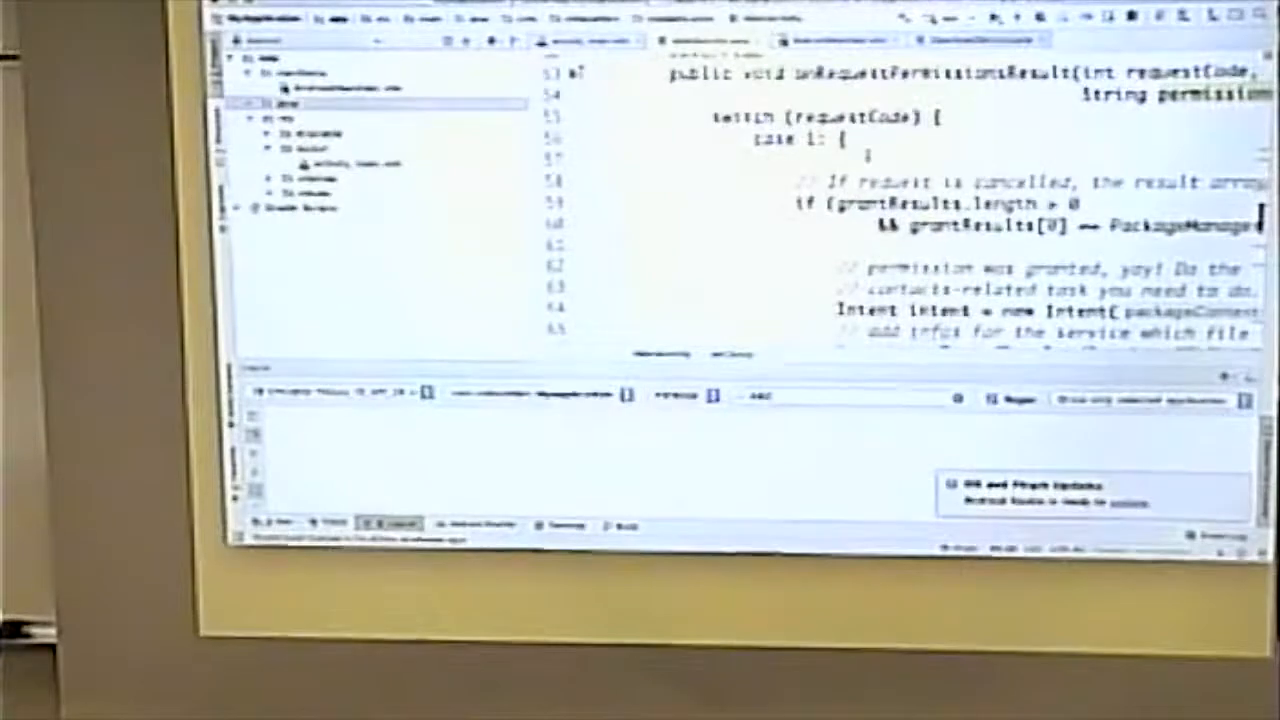
pyautogui.scroll(-3)
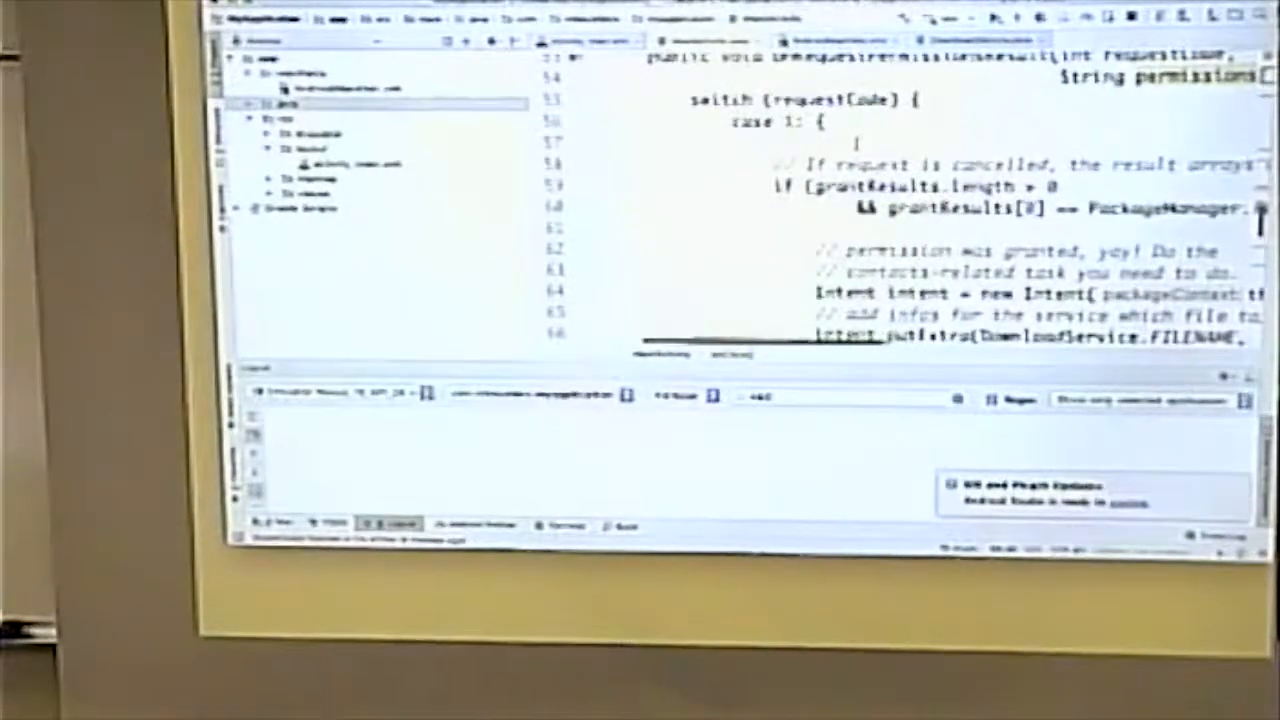
pyautogui.scroll(-3)
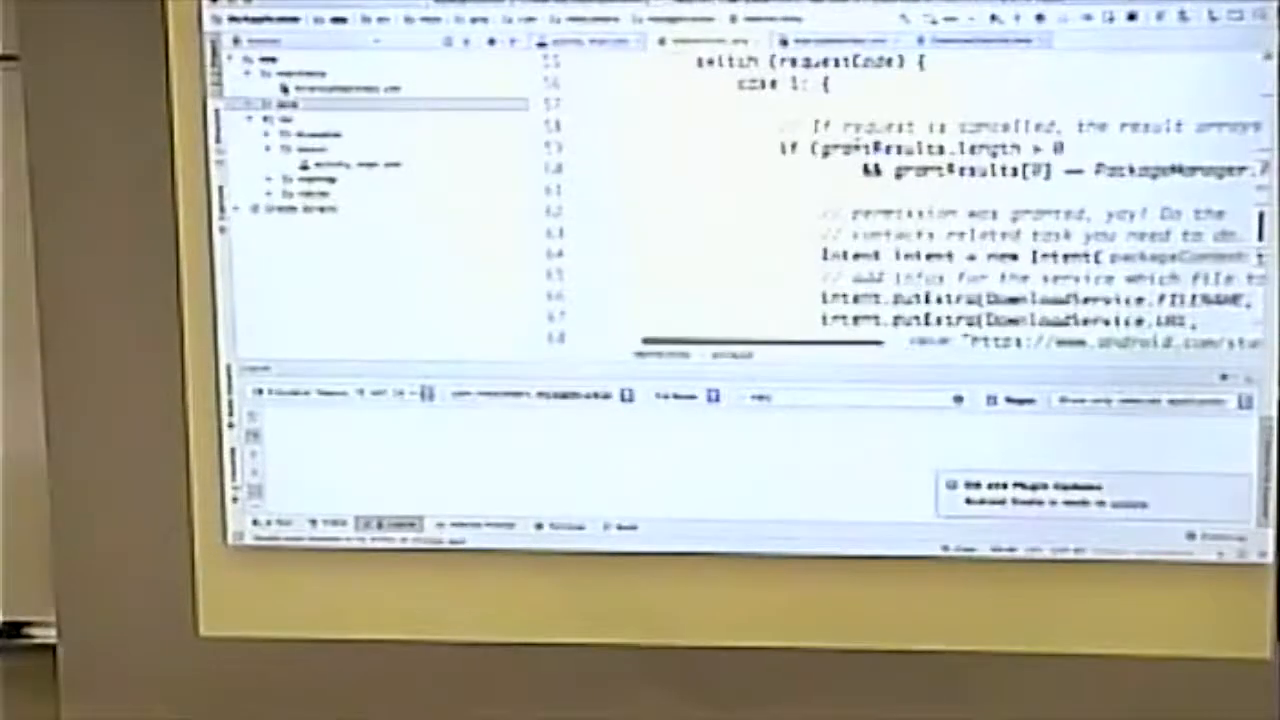
pyautogui.scroll(-3)
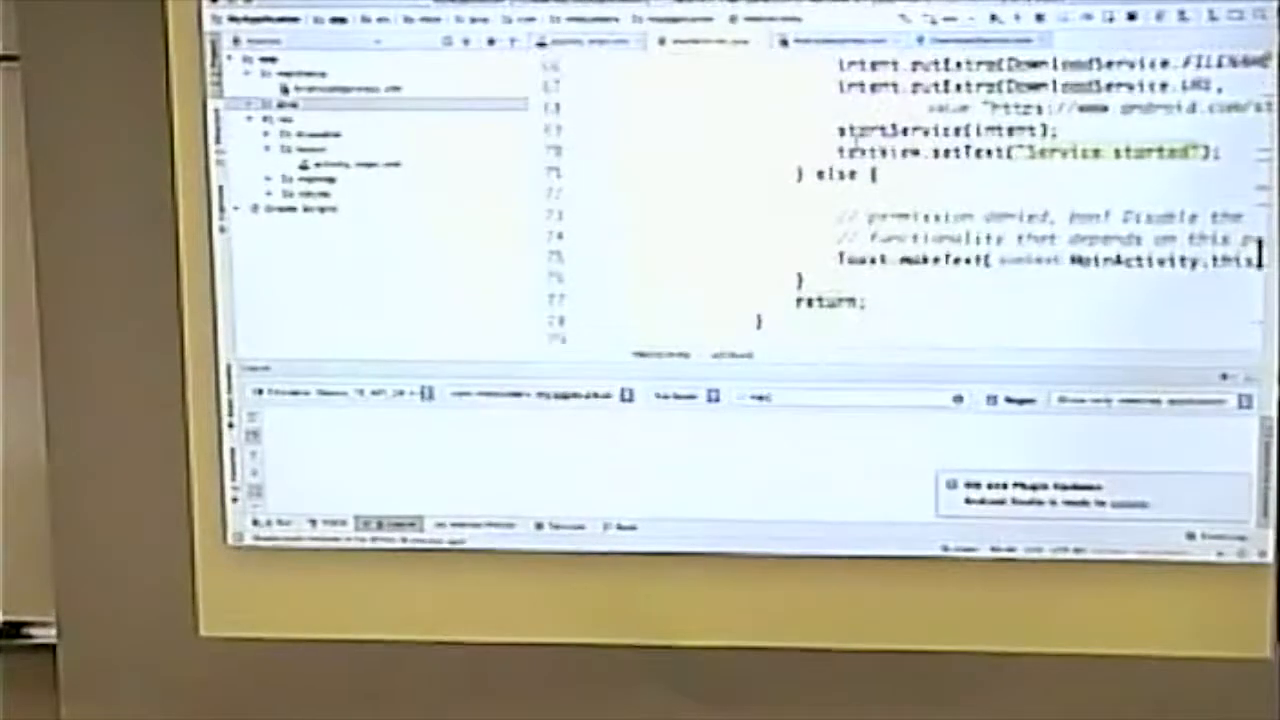
pyautogui.scroll(-3)
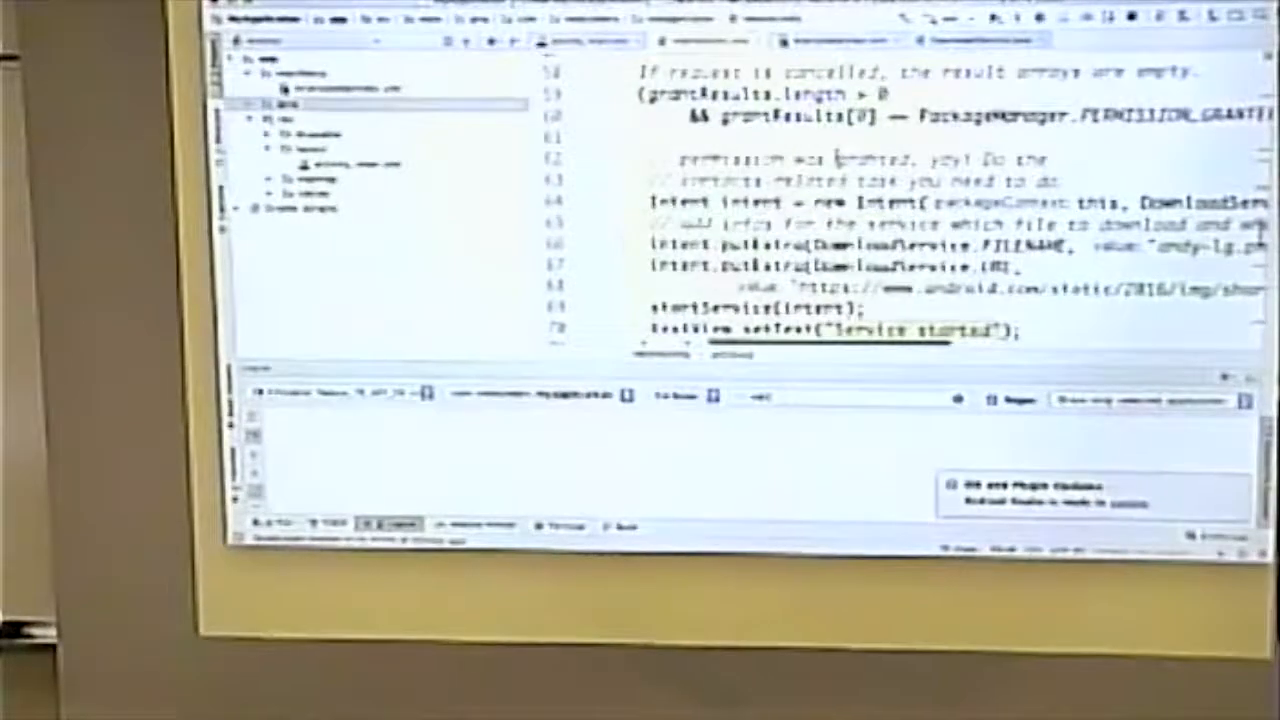
pyautogui.scroll(-3)
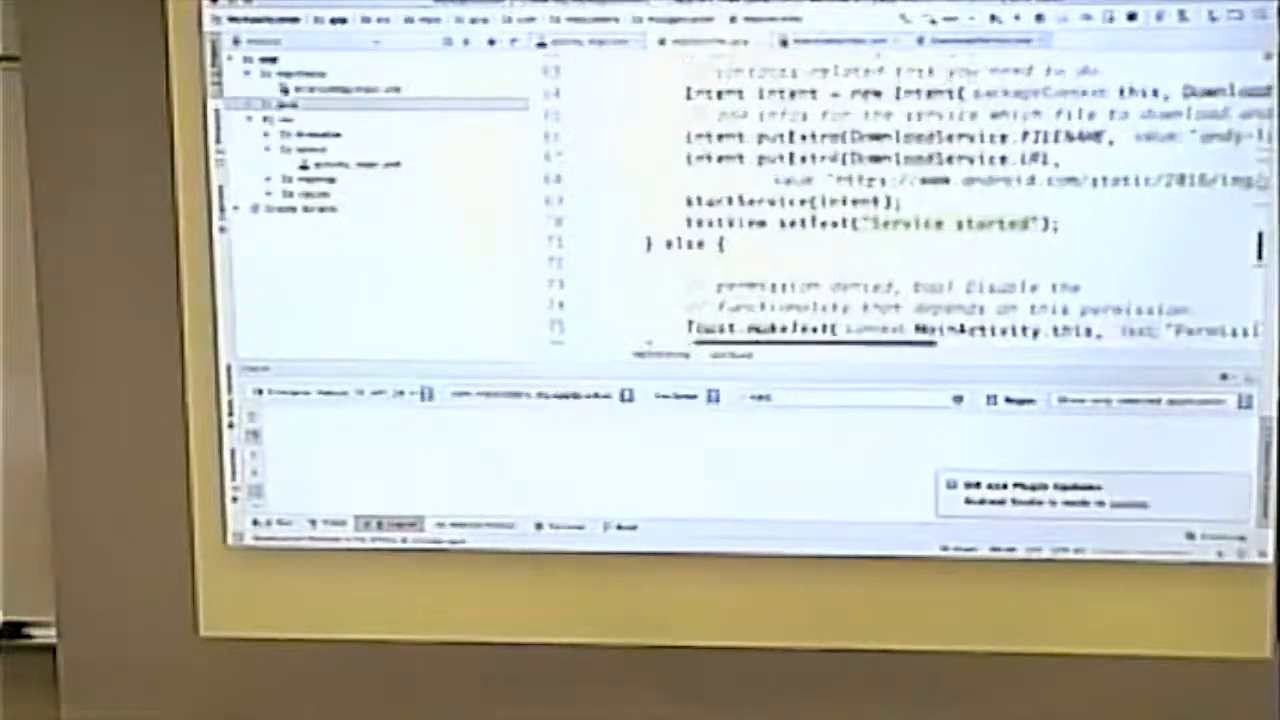
pyautogui.scroll(-3)
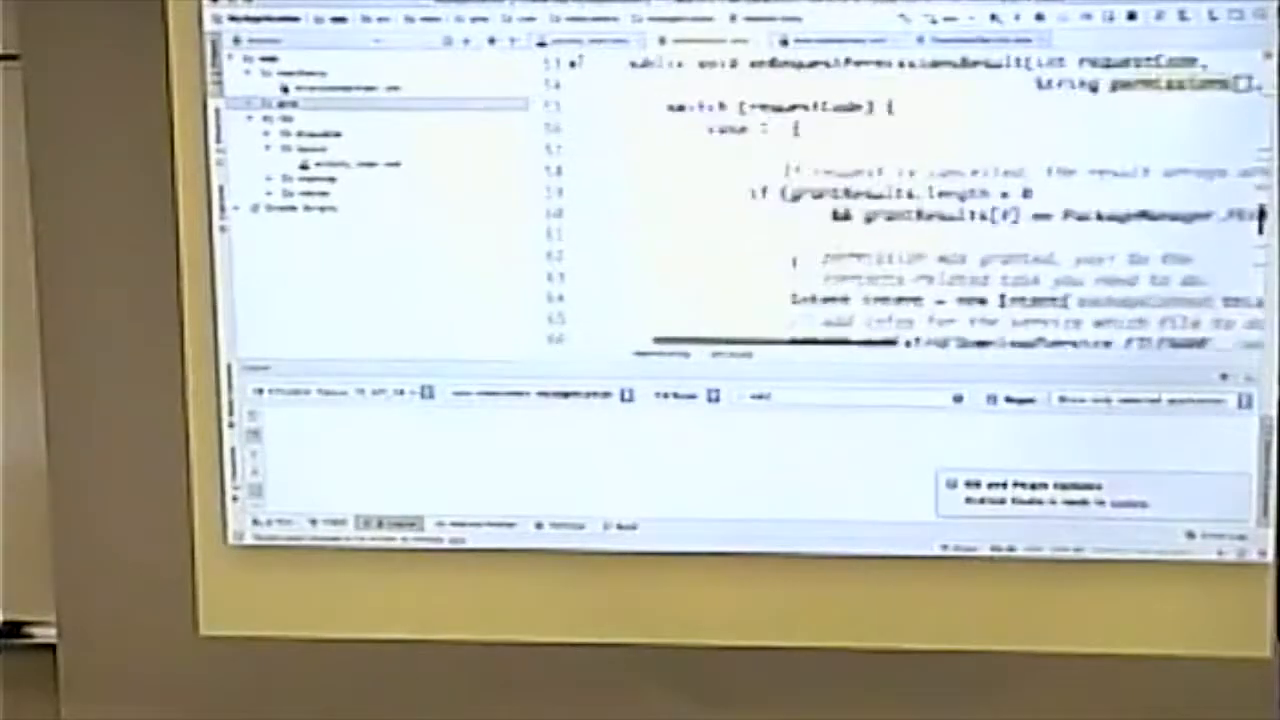
pyautogui.scroll(-3)
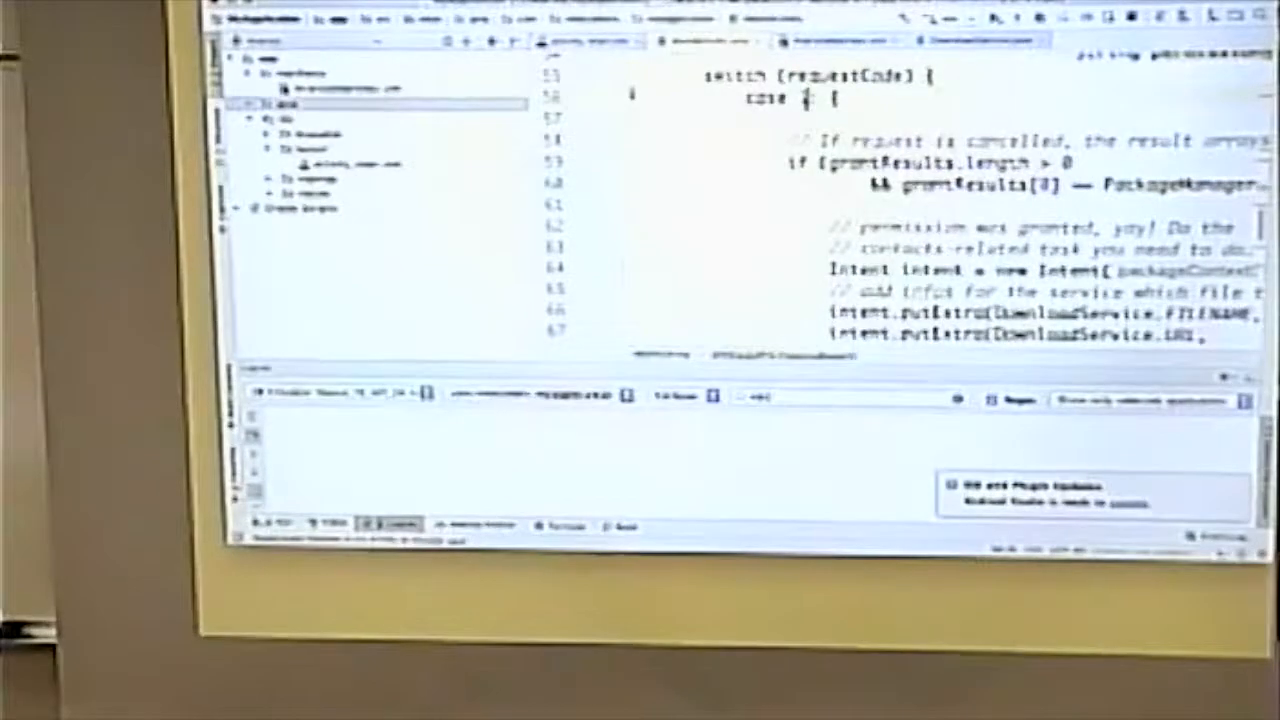
pyautogui.scroll(-3)
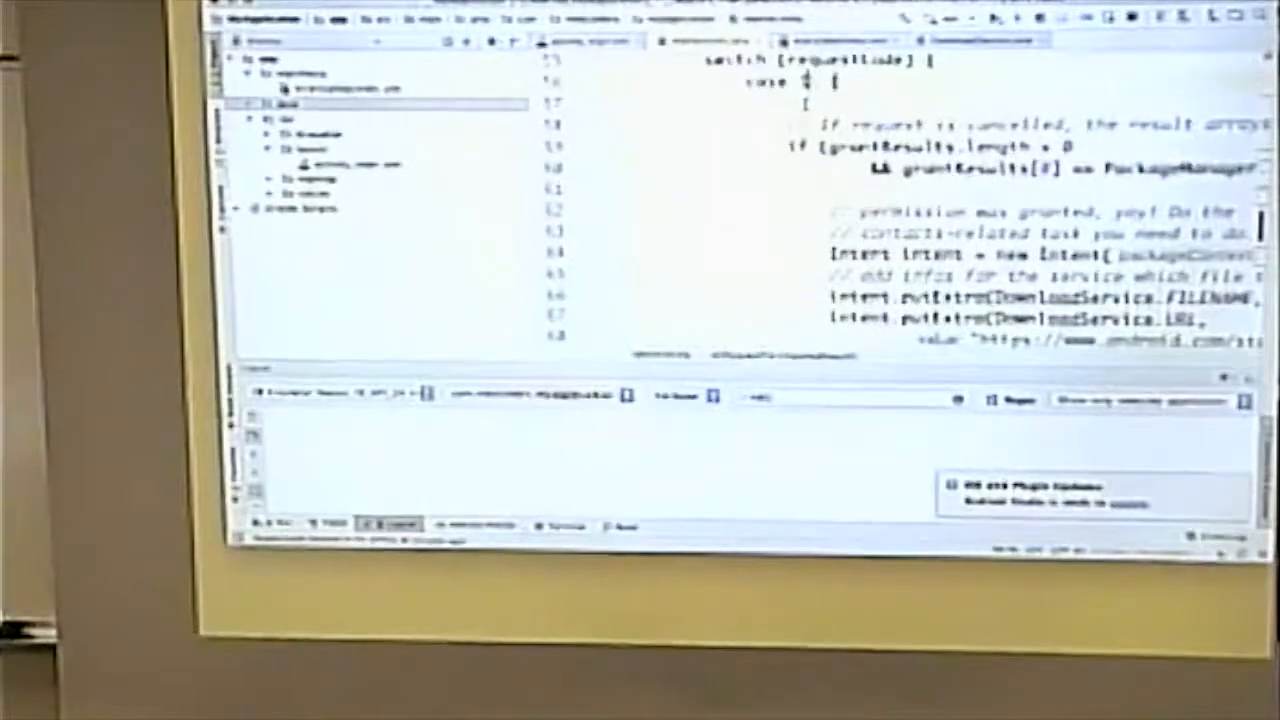
pyautogui.scroll(-3)
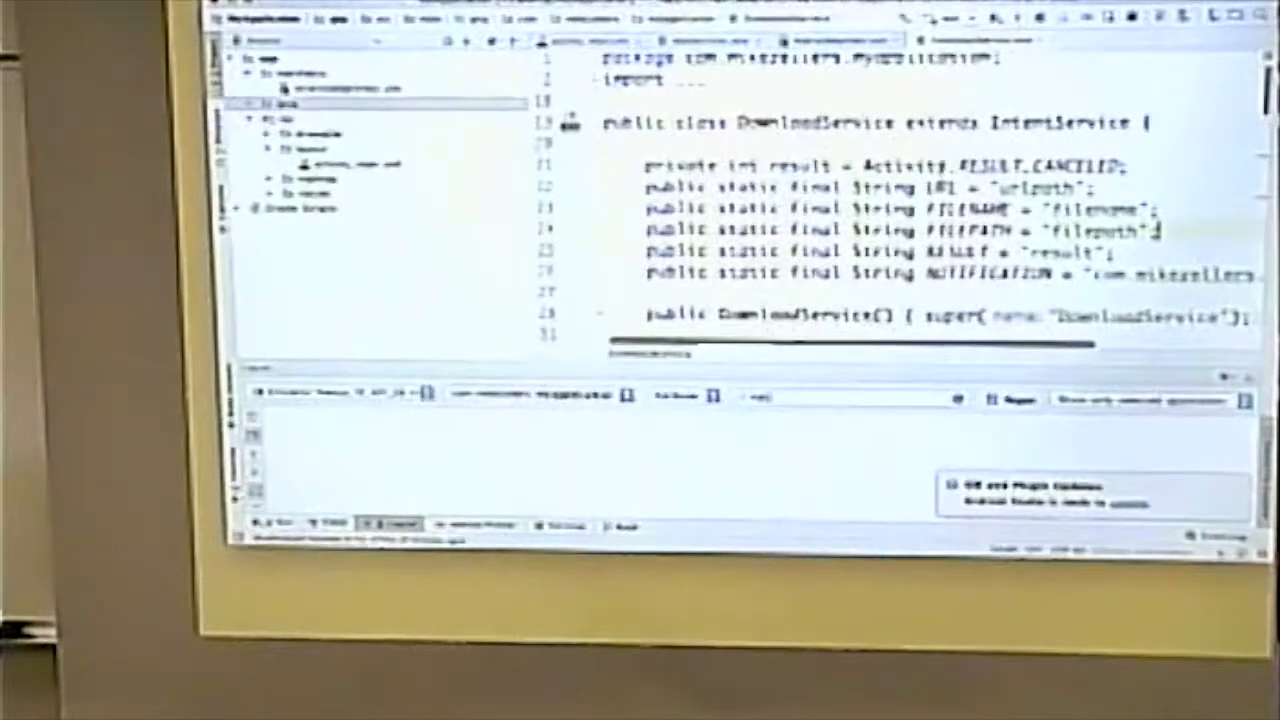
# Step: Scroll to onHandleIntent and adjust the Logcat filter so emulator log messages appear
pyautogui.scroll(-3)
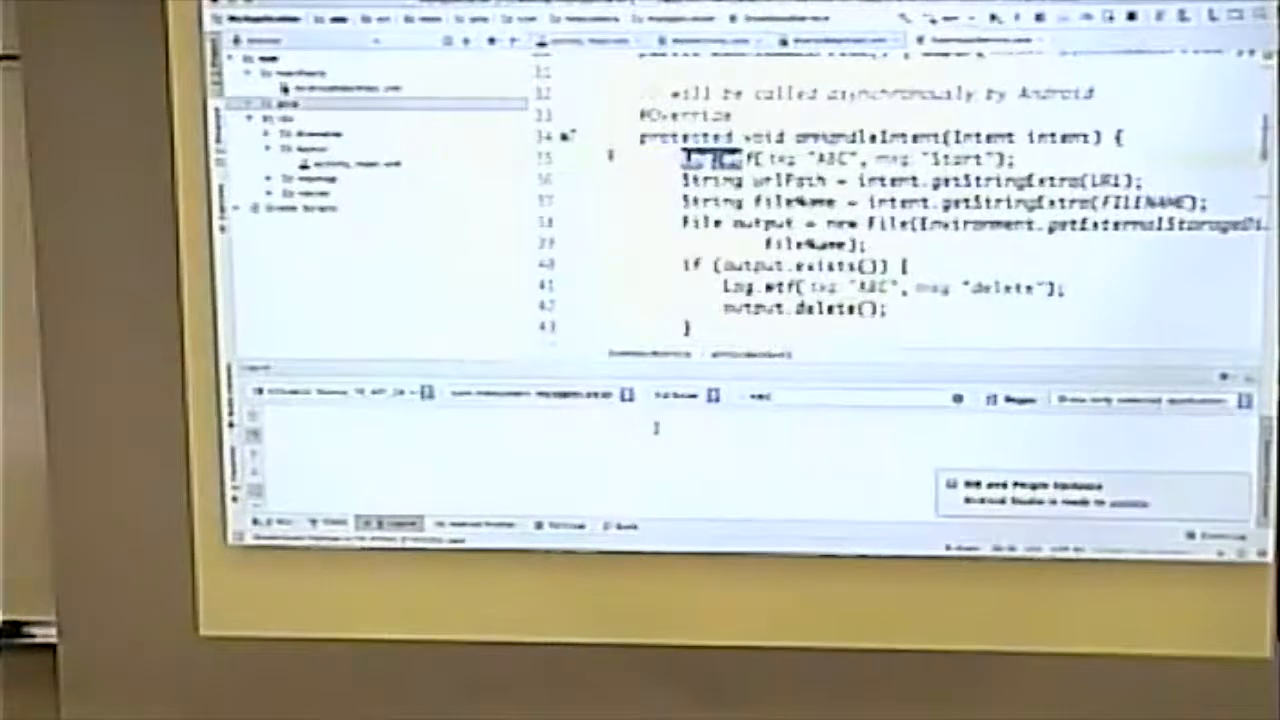
pyautogui.click(684, 396)
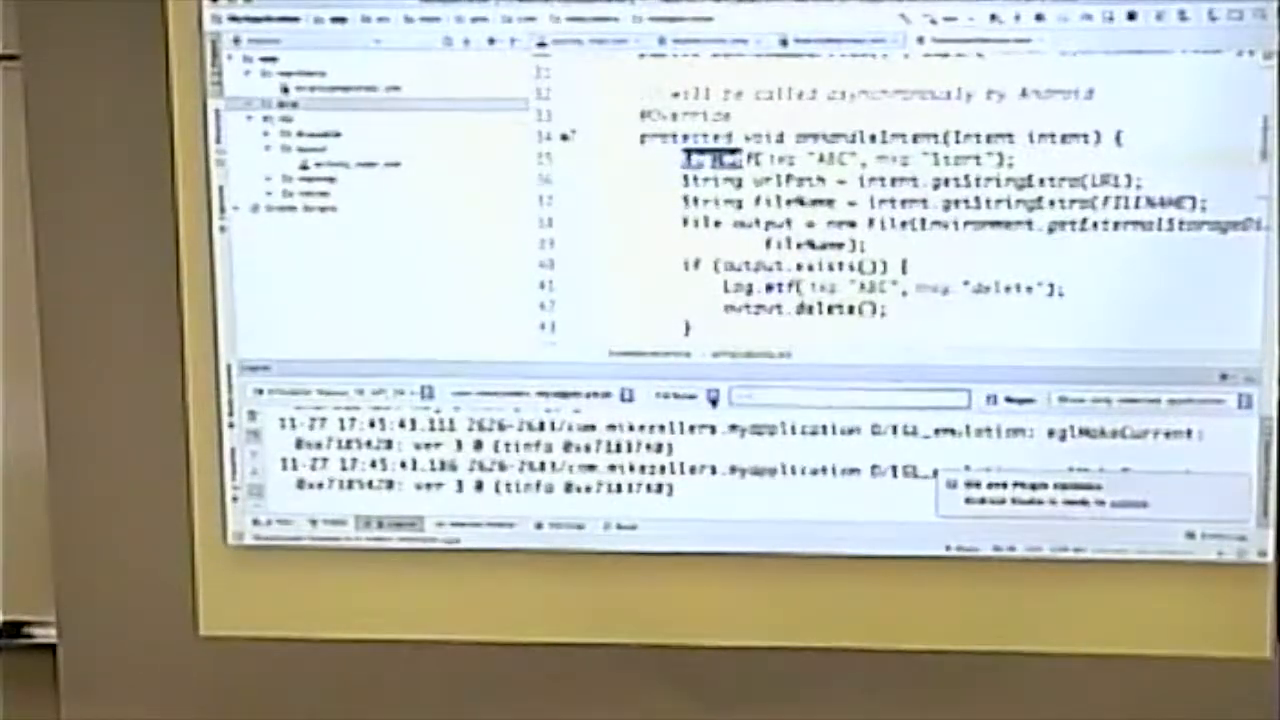
# Step: Run the app on the emulator so Logcat shows the ABC-tagged Start and delete entries
pyautogui.click(680, 396)
pyautogui.write('ABC')
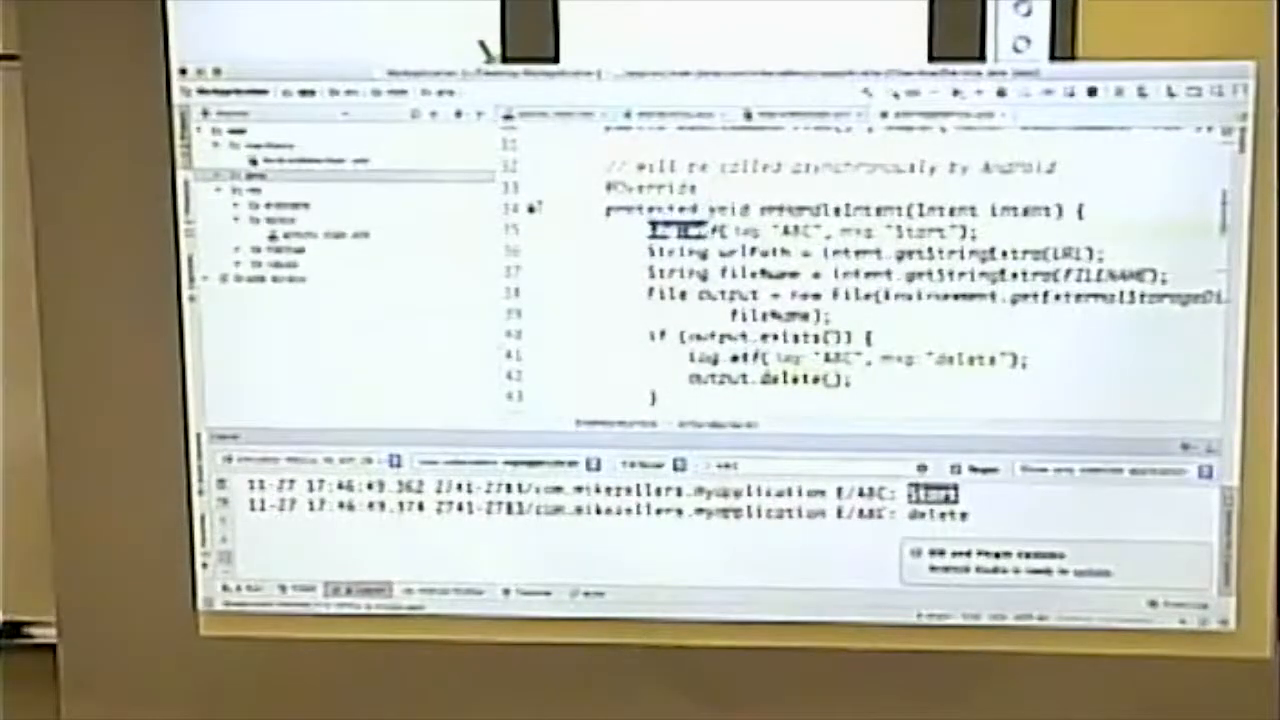
pyautogui.scroll(-3)
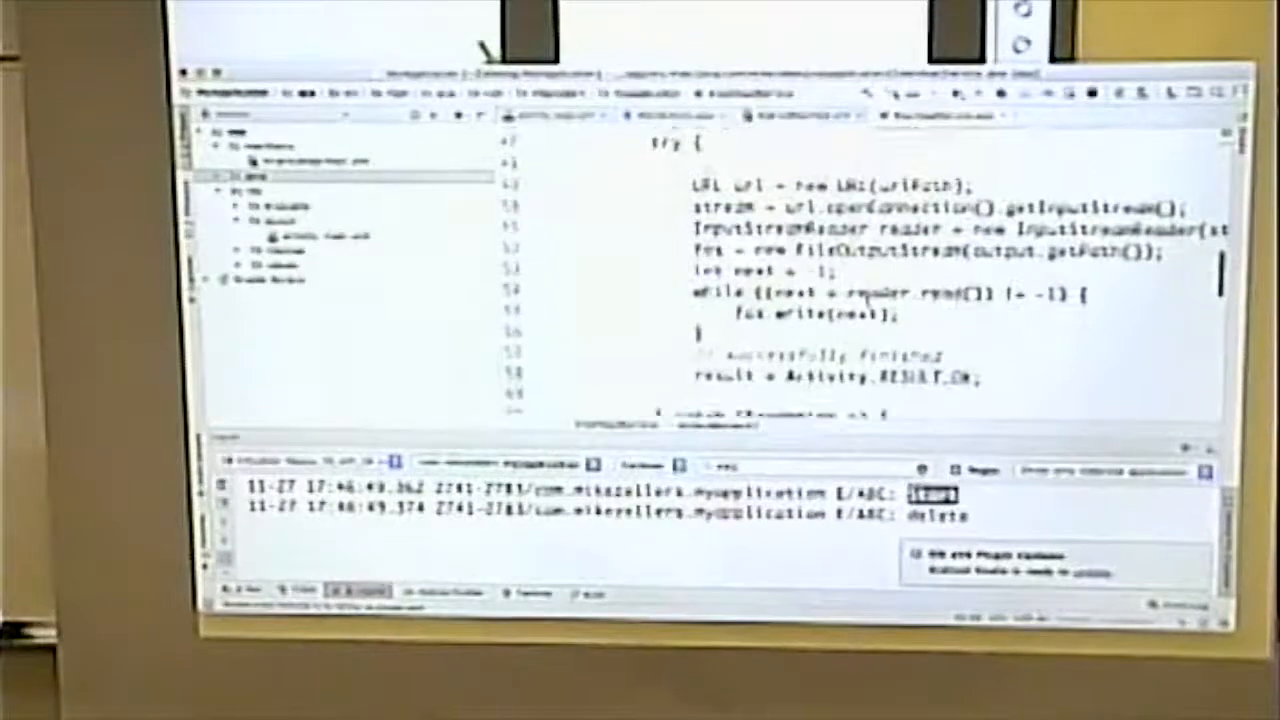
pyautogui.scroll(-3)
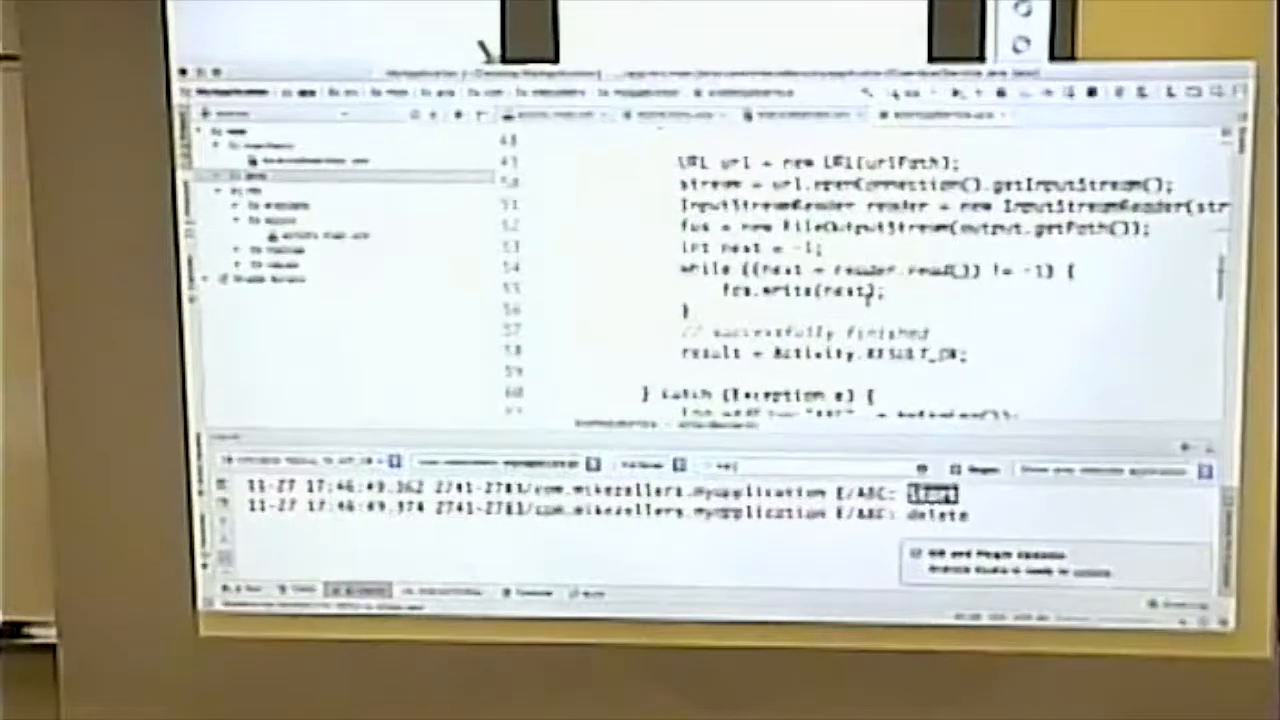
pyautogui.scroll(-3)
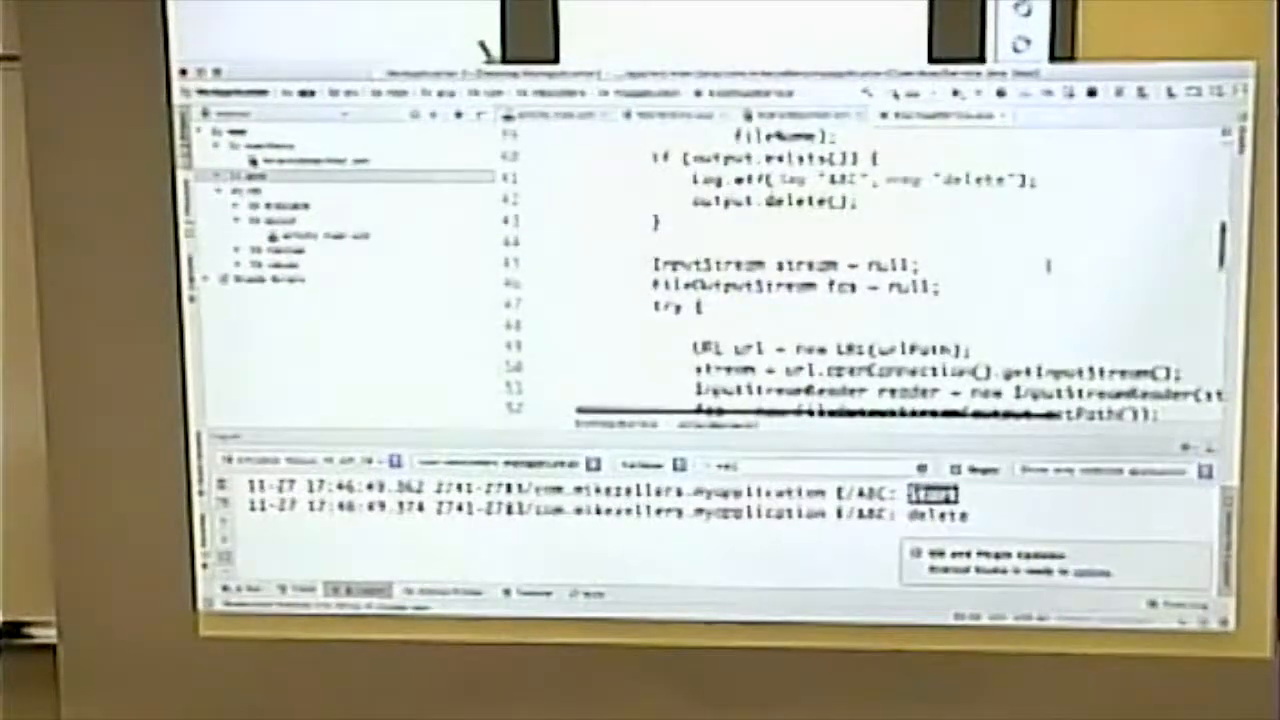
pyautogui.scroll(-3)
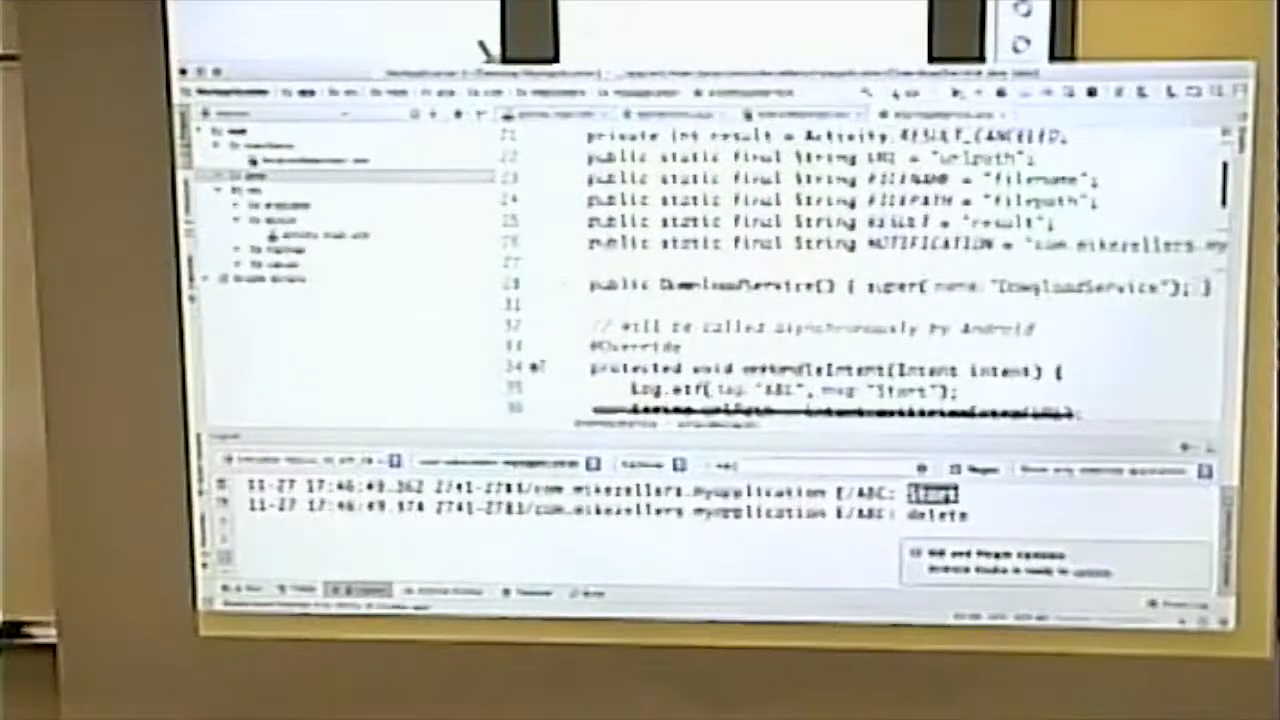
# Step: Scroll DownloadService to the try/catch/finally block setting the result and closing the stream
pyautogui.scroll(-3)
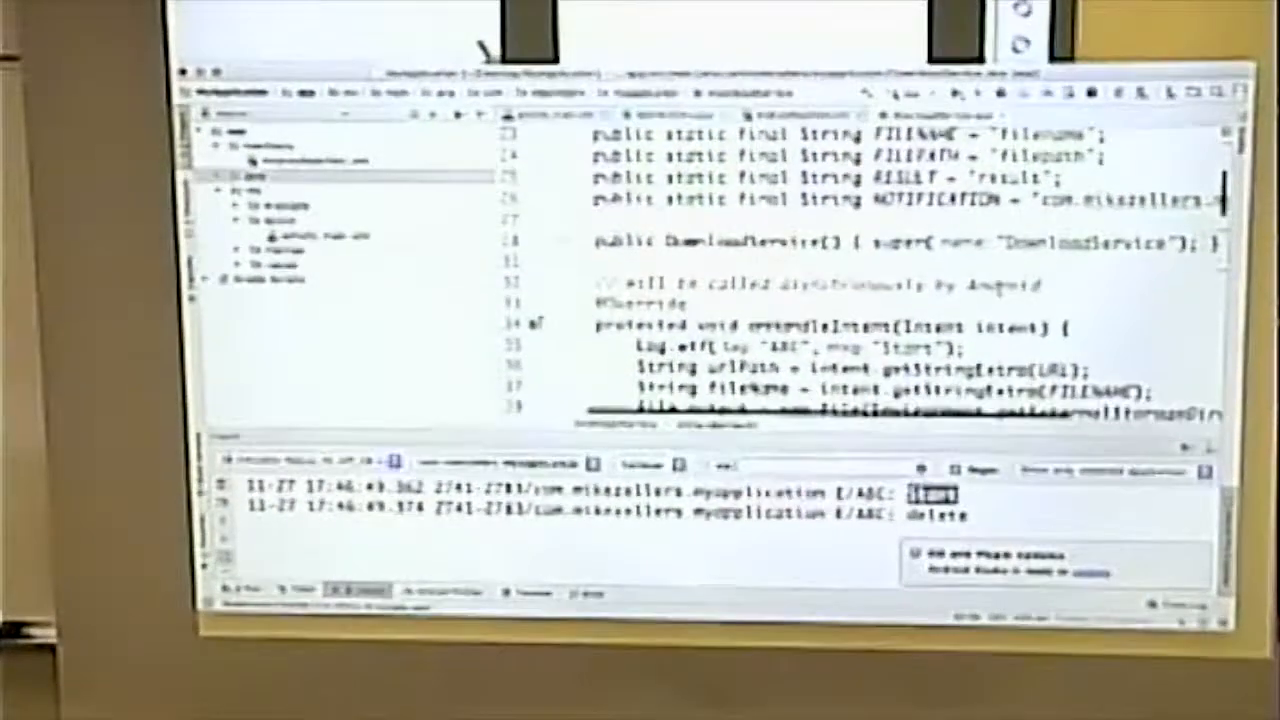
pyautogui.scroll(-3)
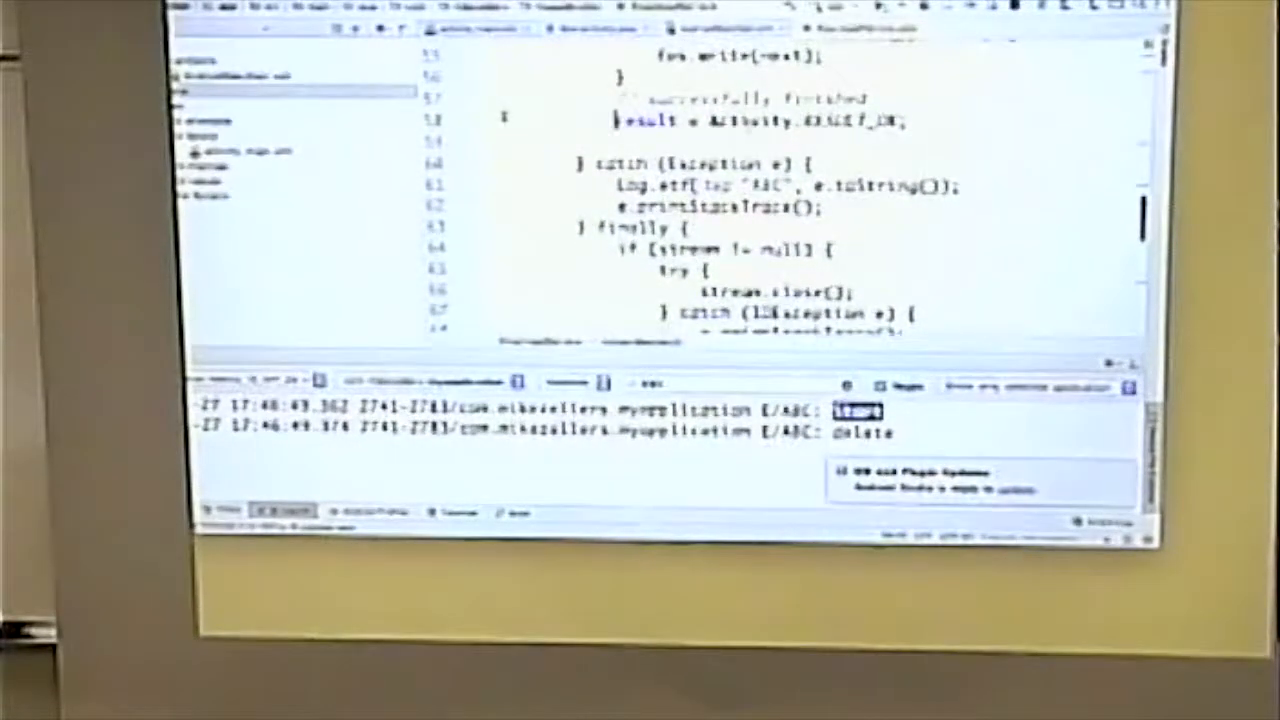
pyautogui.scroll(-3)
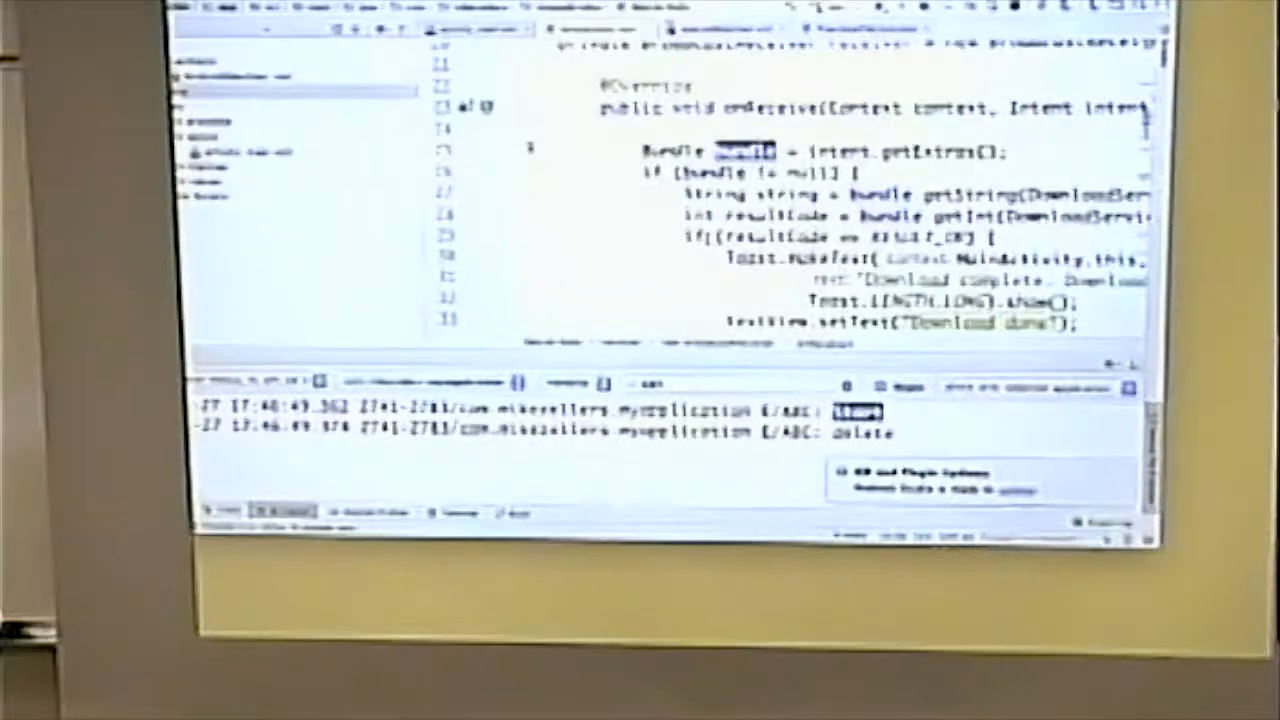
# Step: Scroll MainActivity's onReceive down to the Download failed branch, then up to the imports
pyautogui.scroll(-3)
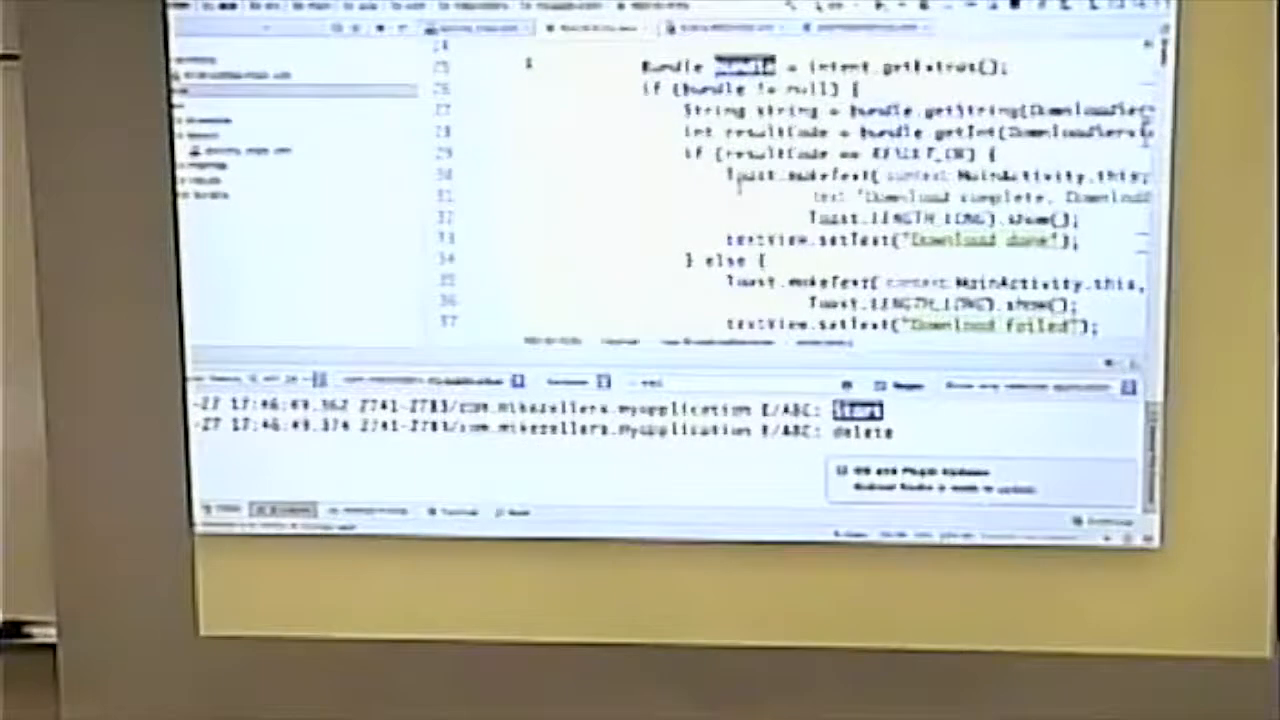
pyautogui.scroll(-3)
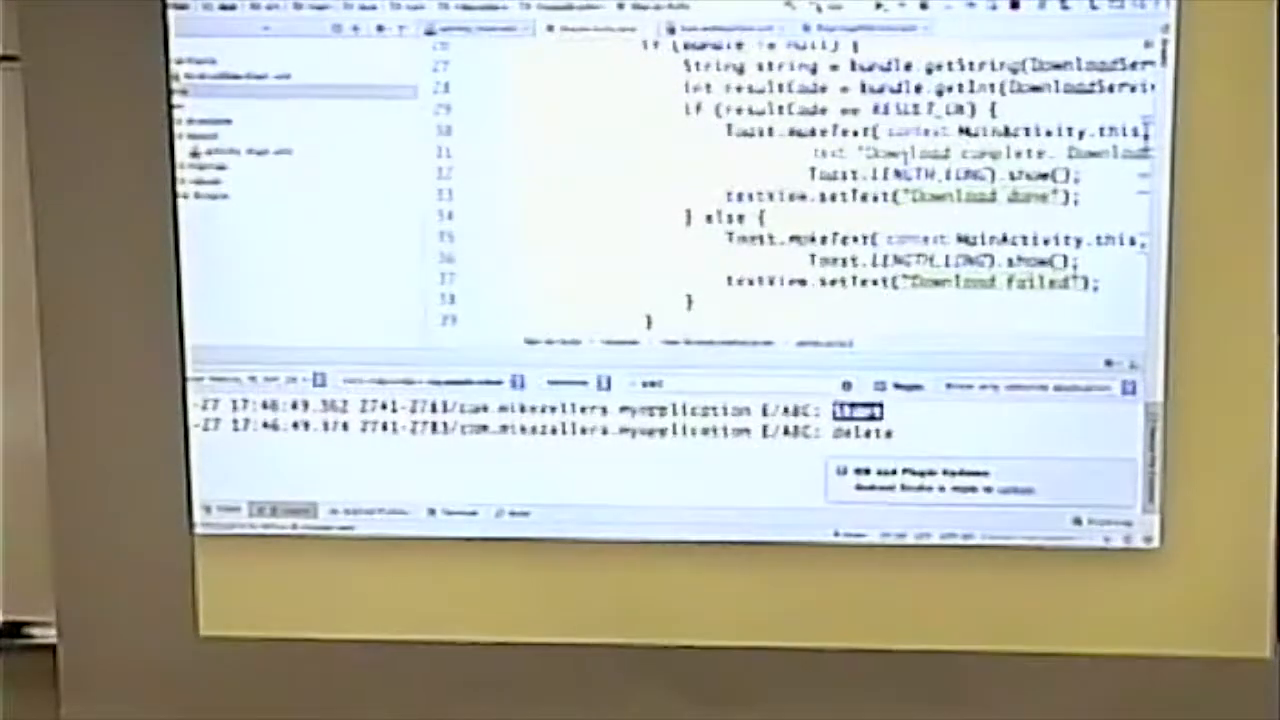
pyautogui.scroll(-3)
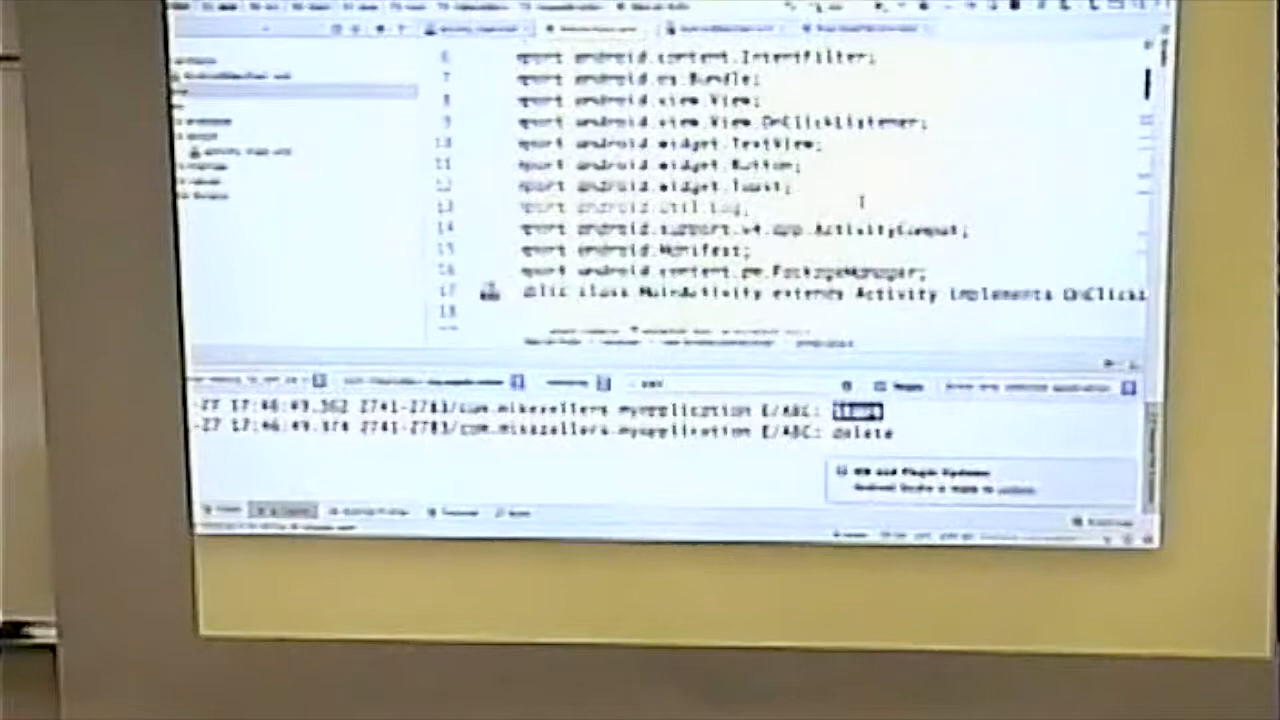
# Step: Bring up the Select Deployment Target dialog listing the Nexus device and virtual devices
pyautogui.scroll(-3)
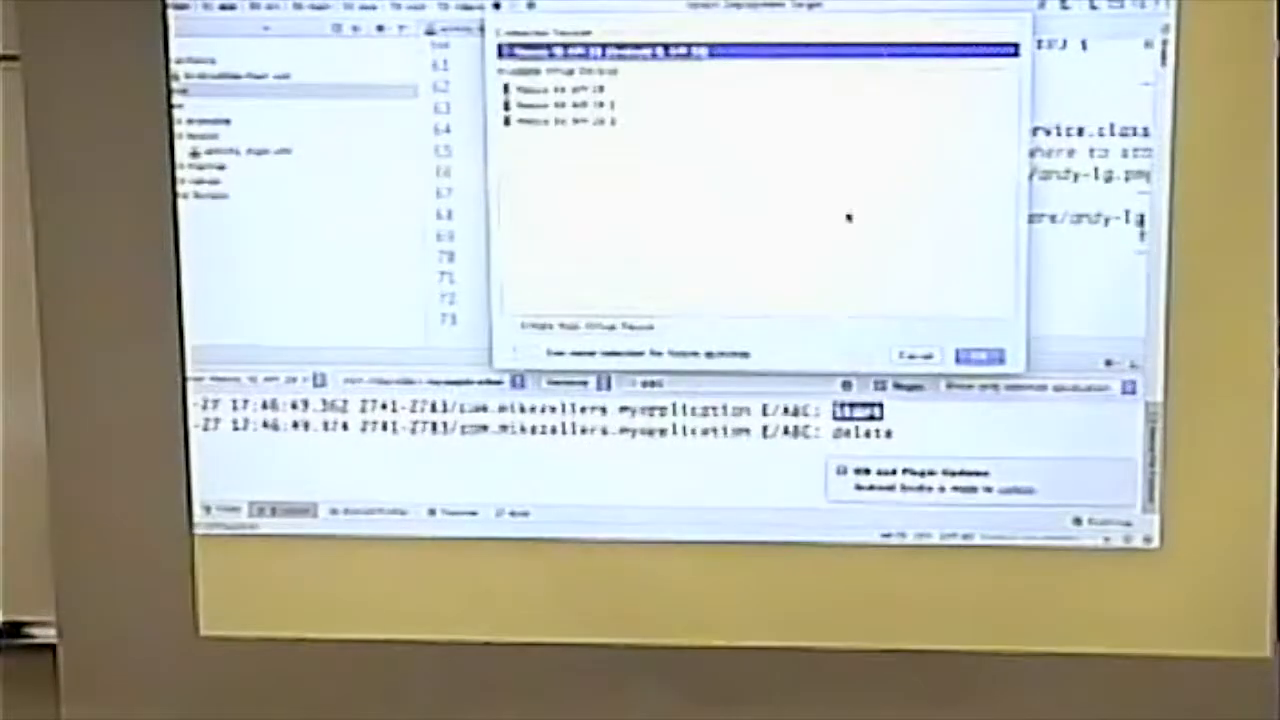
# Step: Launch the app on the Nexus emulator so Logcat logs a fresh ABC Start entry
pyautogui.click(980, 356)
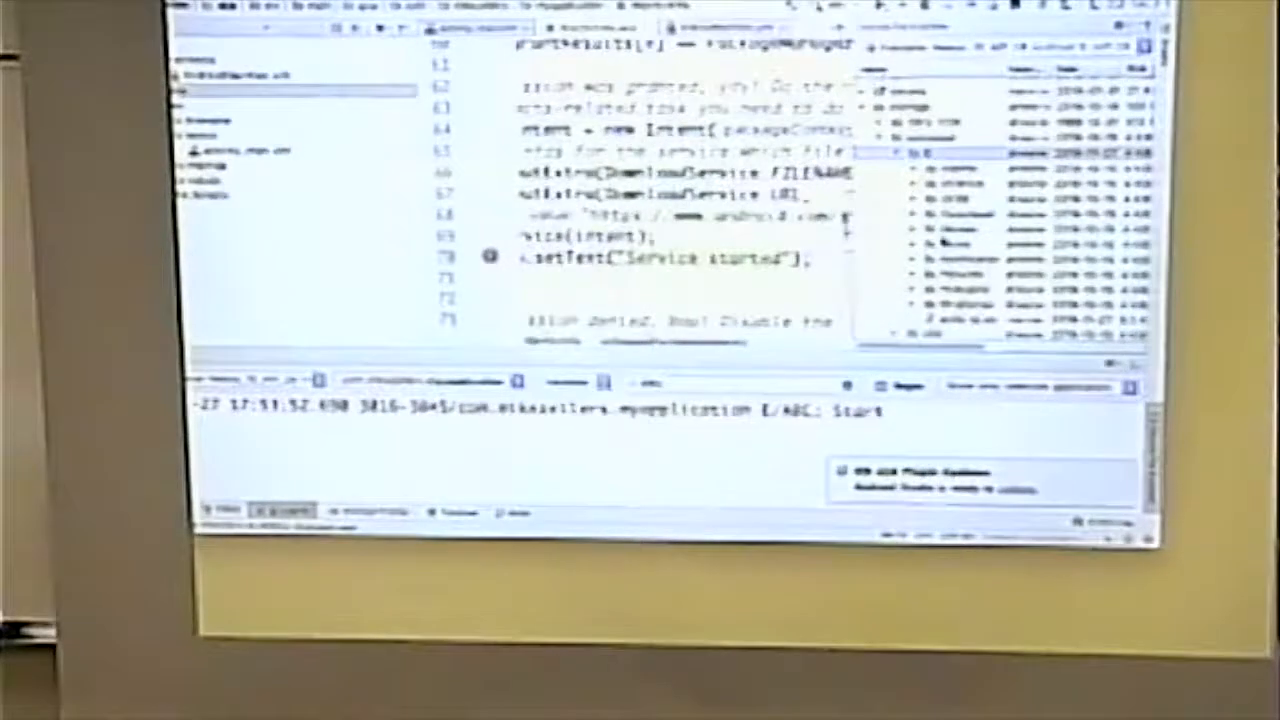
# Step: Open the emulator's extended controls window from the Device File Explorer view
pyautogui.click(930, 152)
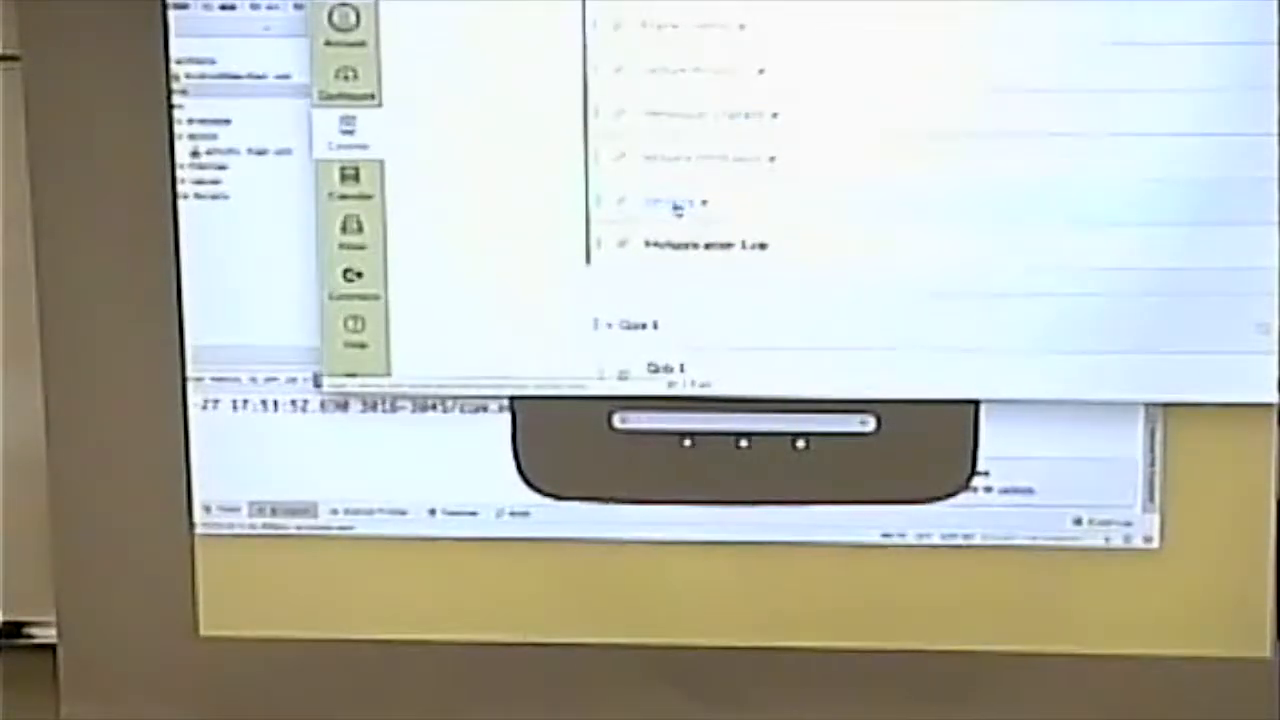
# Step: Open a Canvas module item, then return to the course Modules page
pyautogui.click(470, 130)
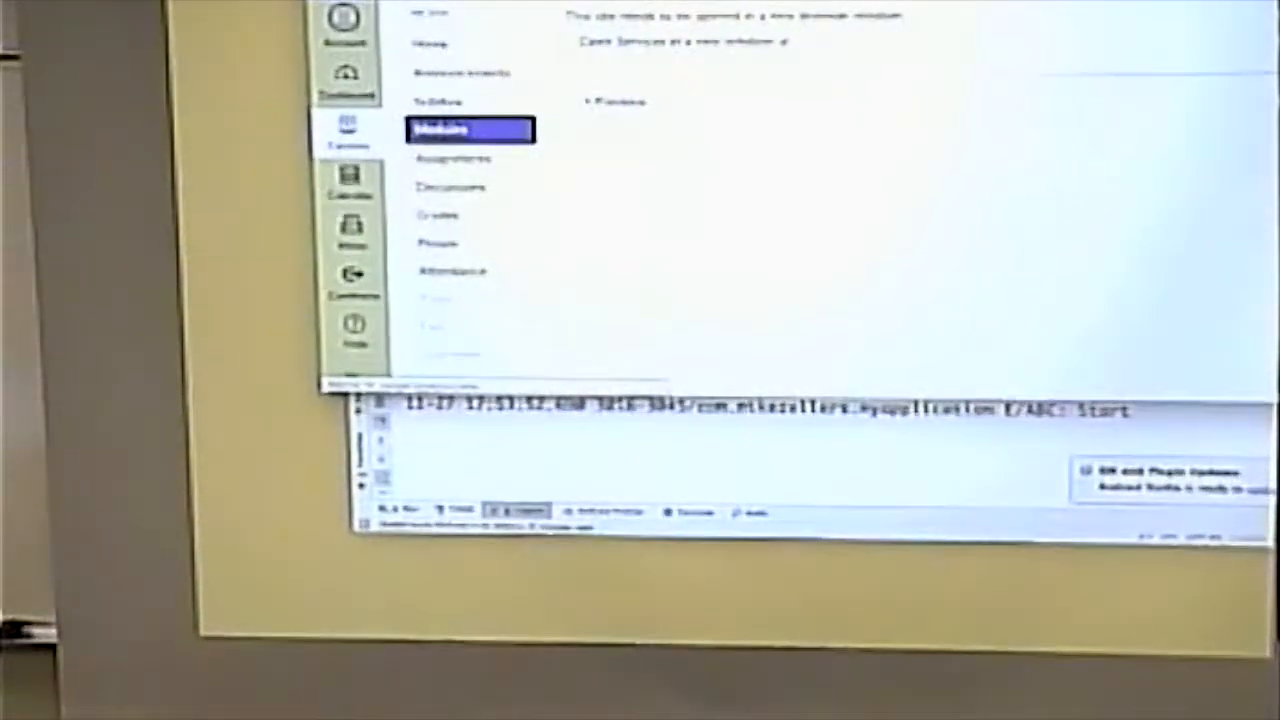
pyautogui.click(432, 44)
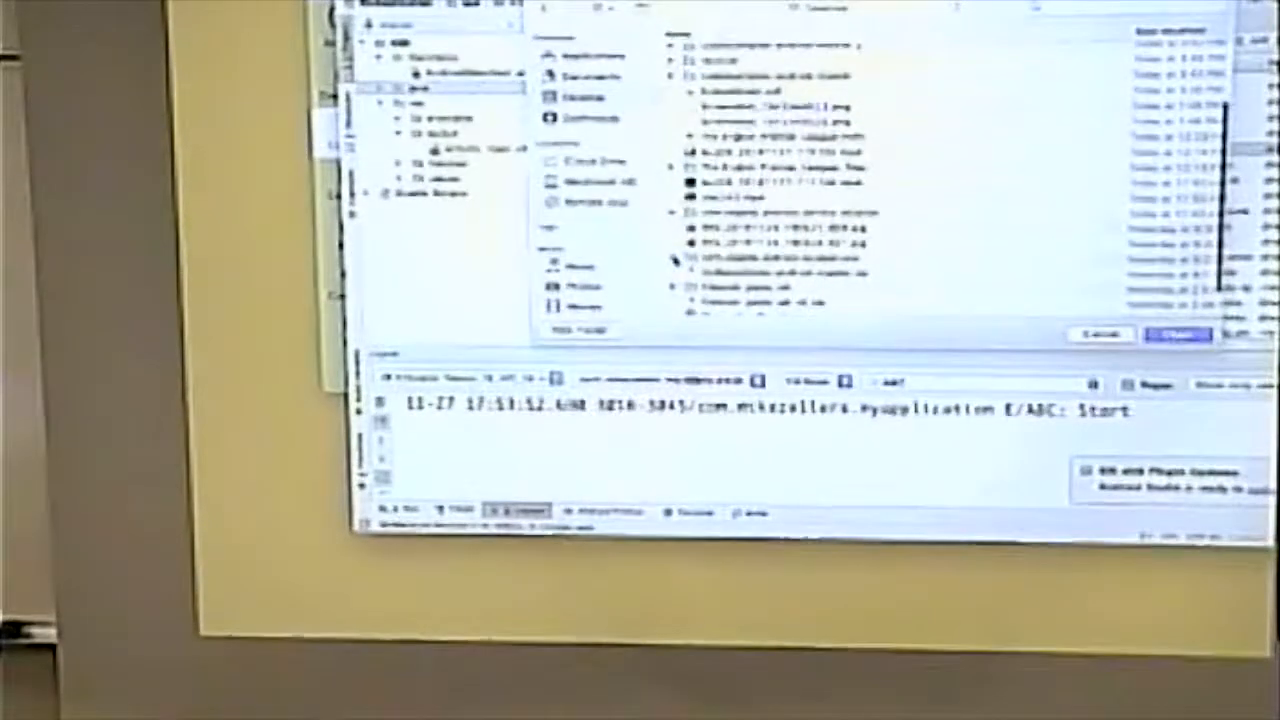
# Step: Open the downloaded Android service example project folder in Android Studio
pyautogui.click(780, 258)
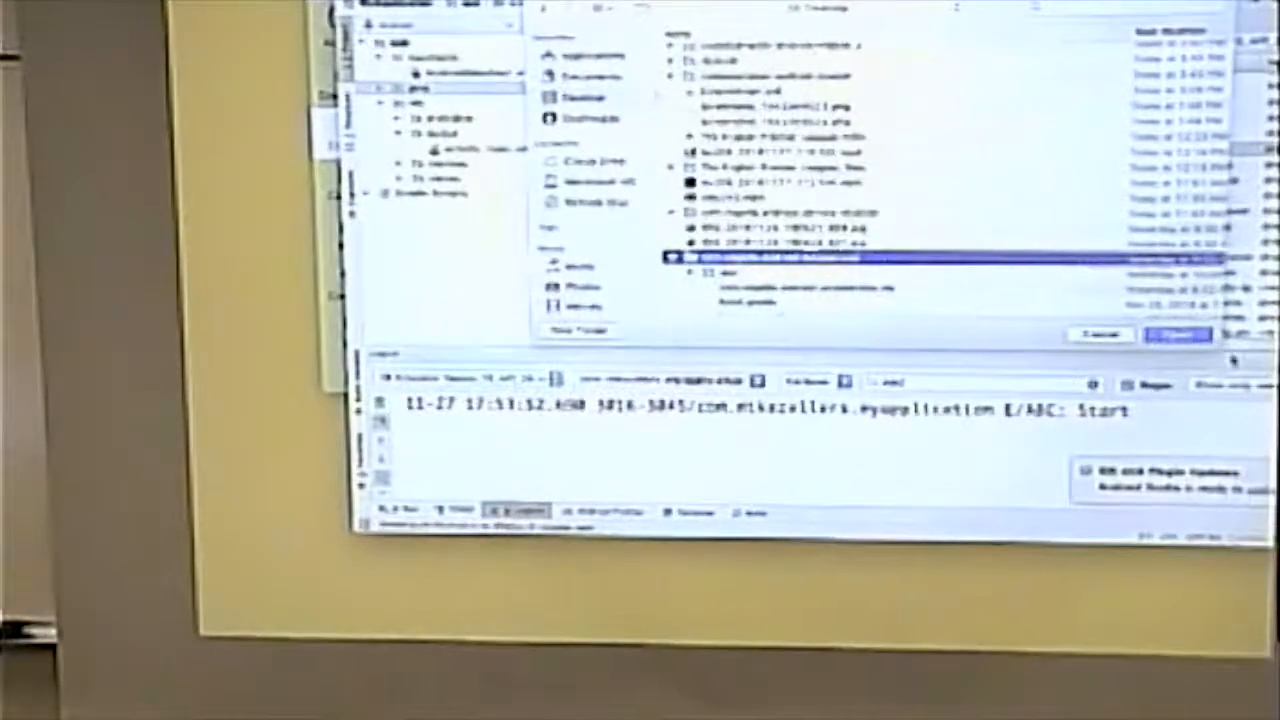
pyautogui.click(1178, 334)
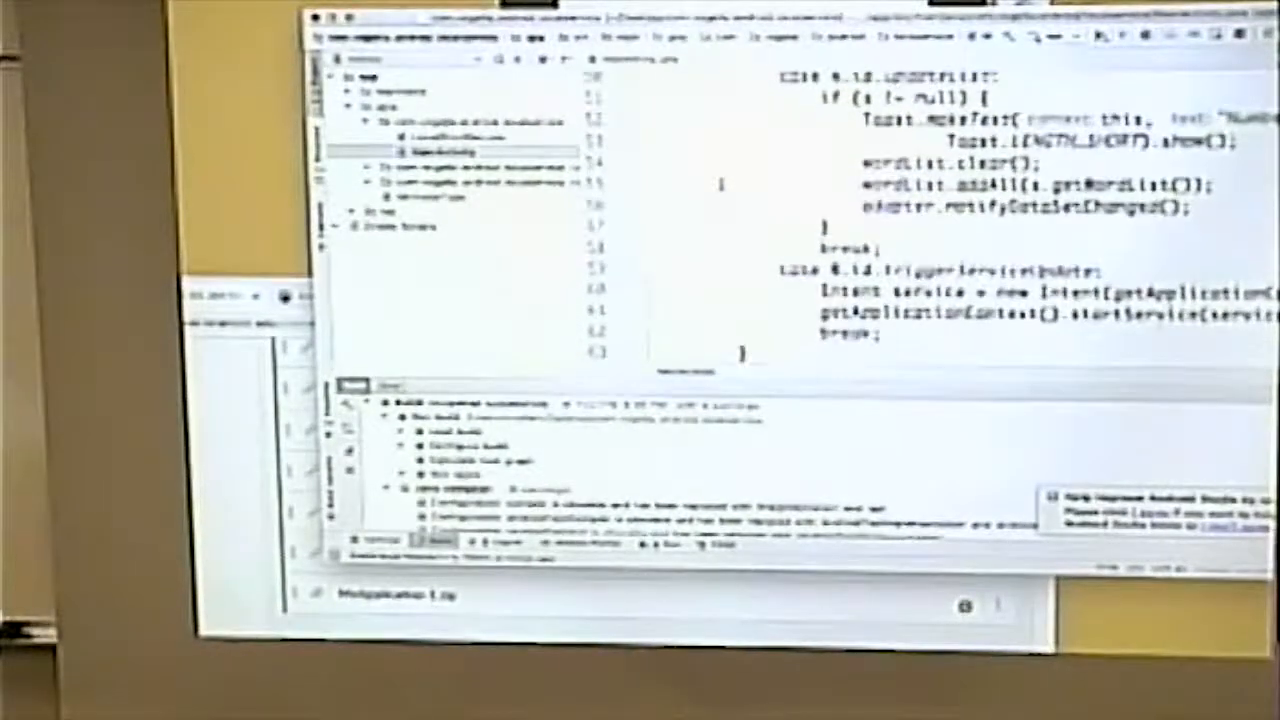
# Step: Scroll LocalWordService through onStartCommand, onBind and the MyBinder class
pyautogui.scroll(-3)
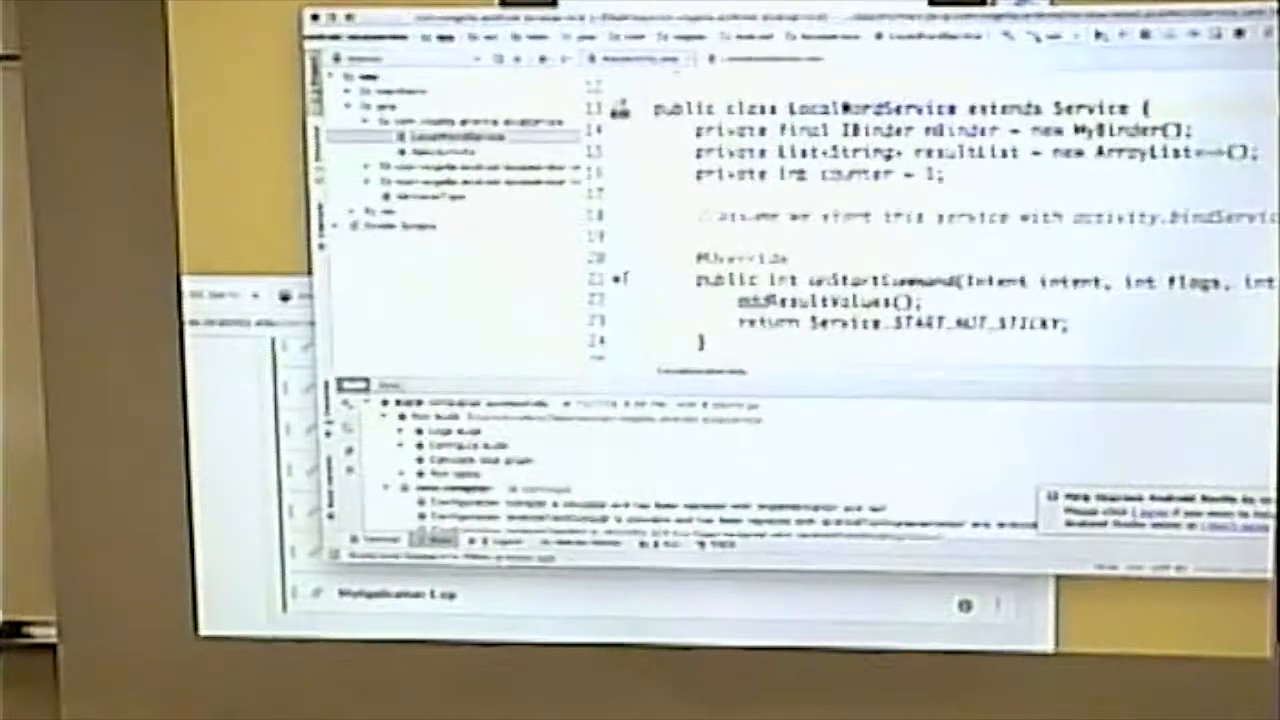
pyautogui.scroll(-3)
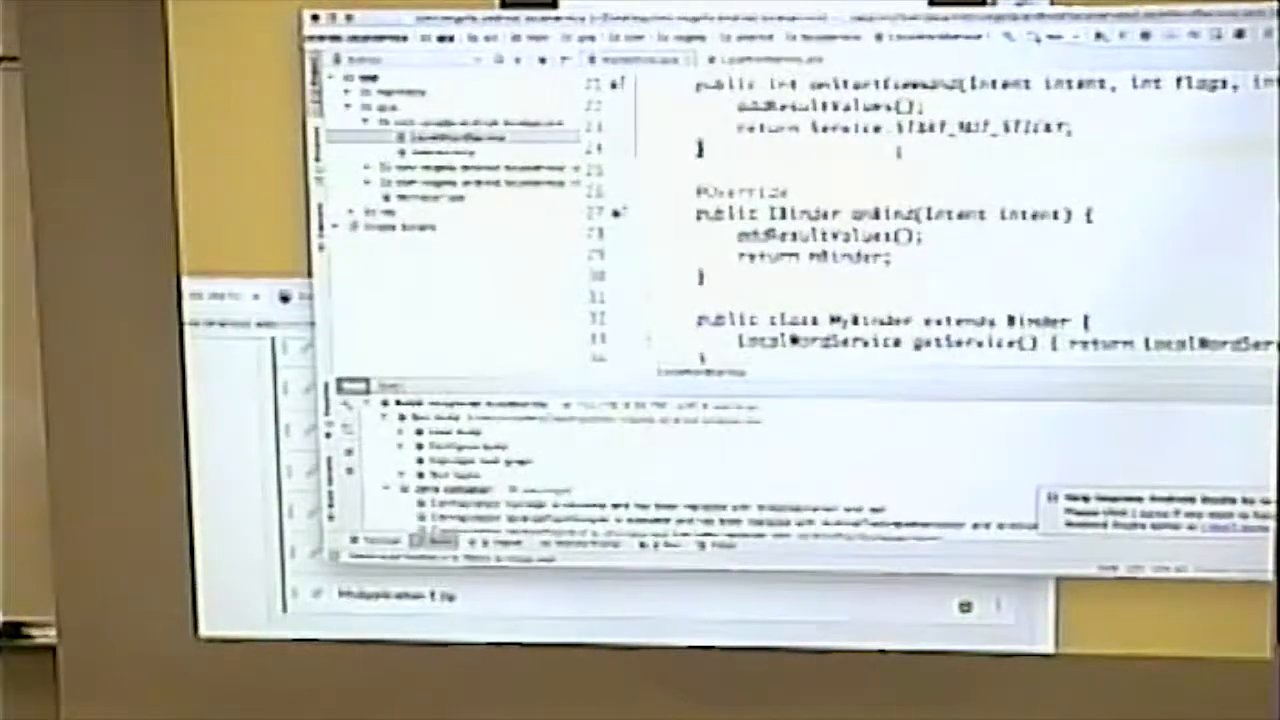
pyautogui.scroll(-3)
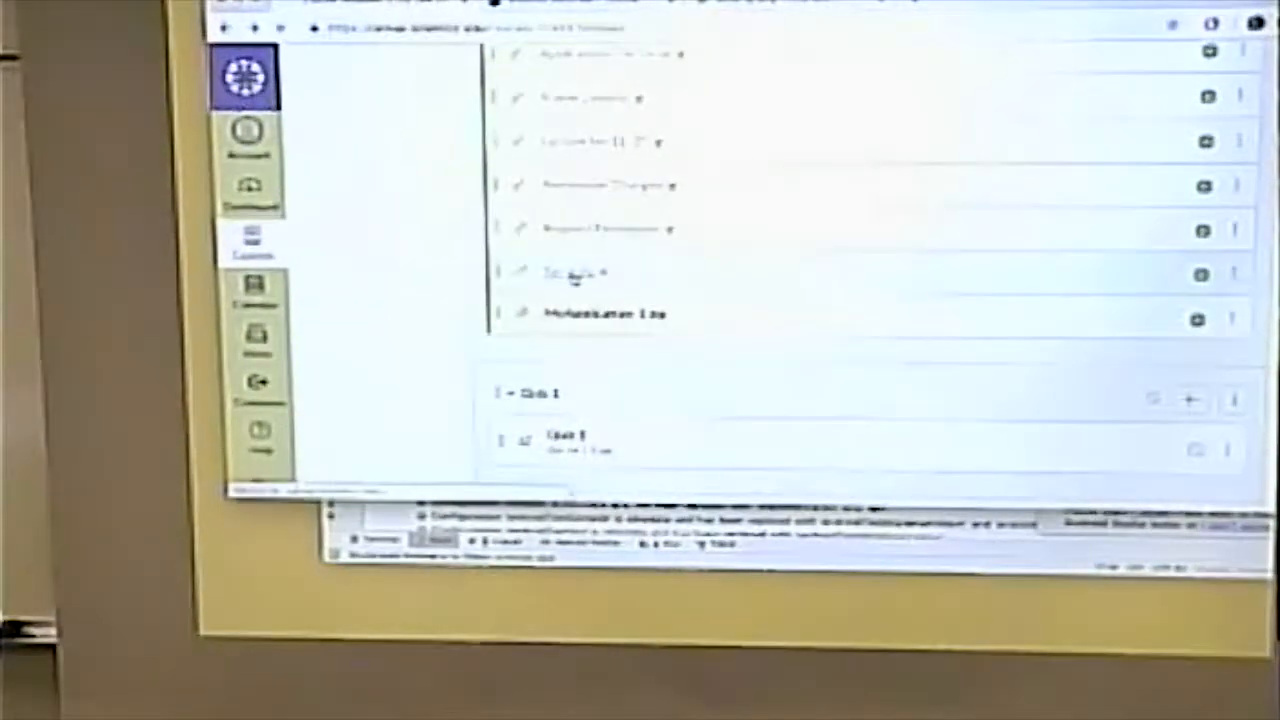
# Step: Follow the Canvas module's link to the Android Developers app permissions guide
pyautogui.click(344, 240)
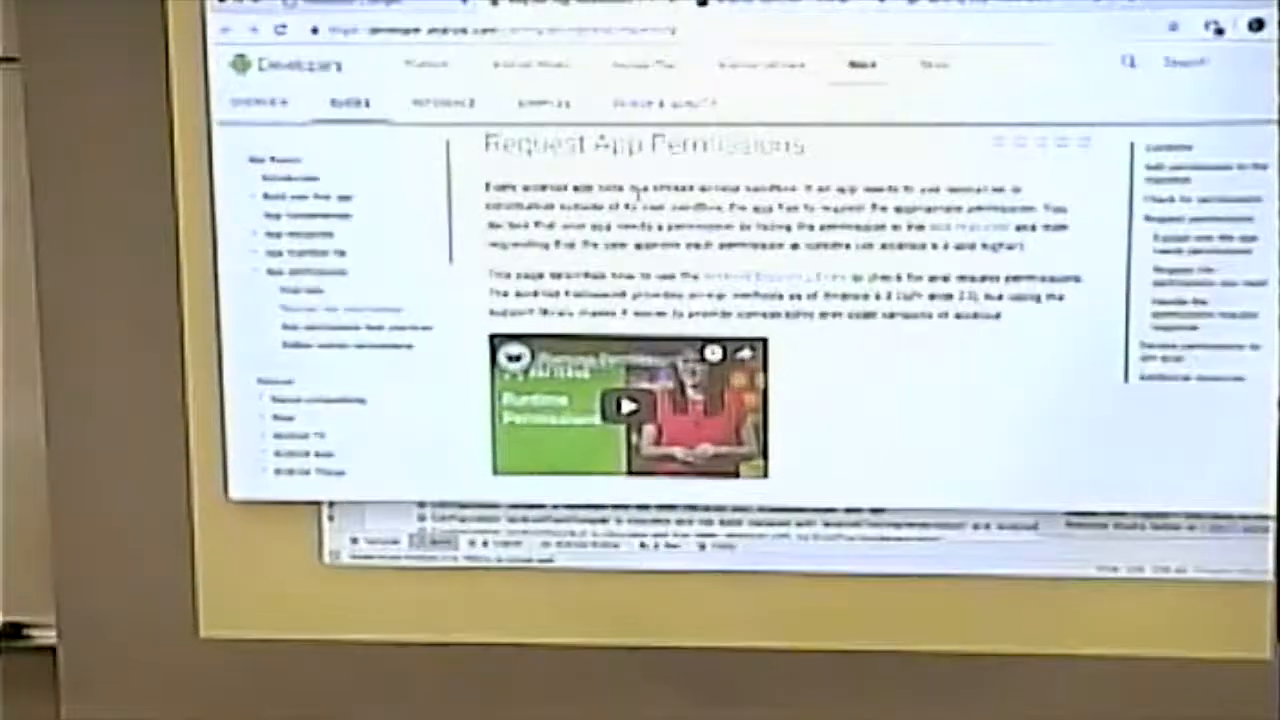
# Step: Scroll the Request App Permissions guide from 'Add permissions to the manifest' down to 'Check for permissions'
pyautogui.scroll(-3)
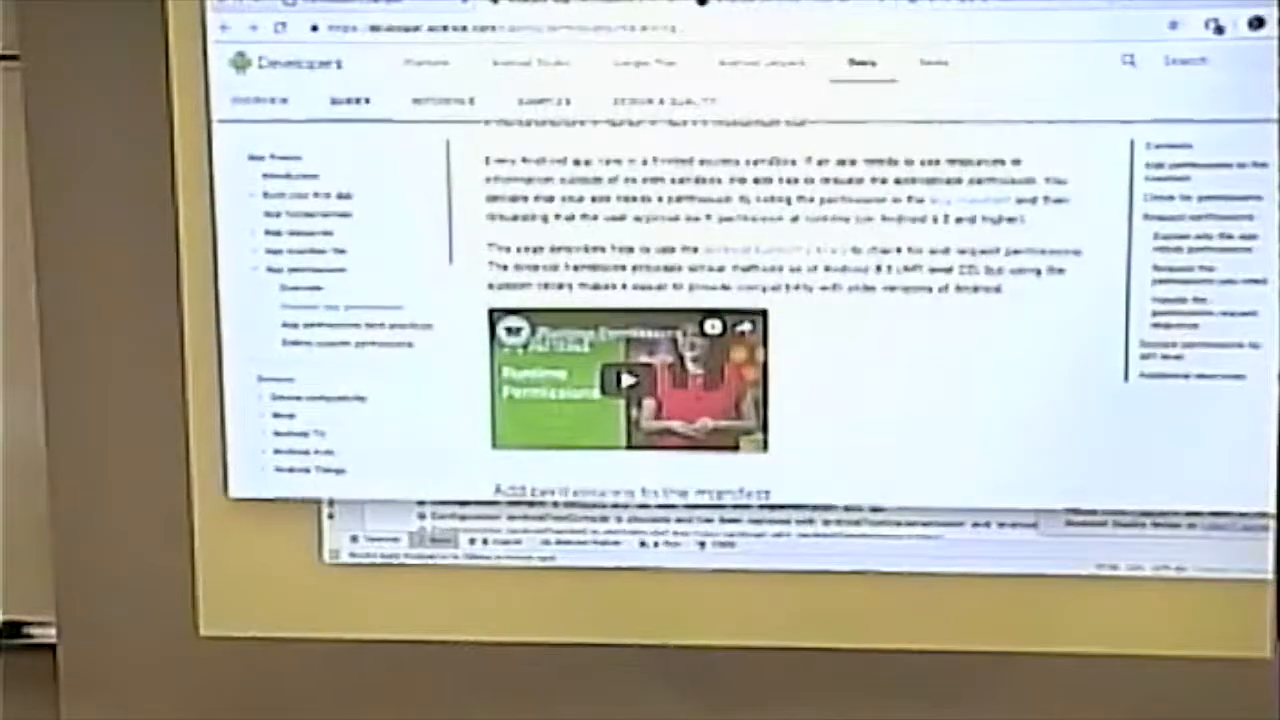
pyautogui.scroll(-3)
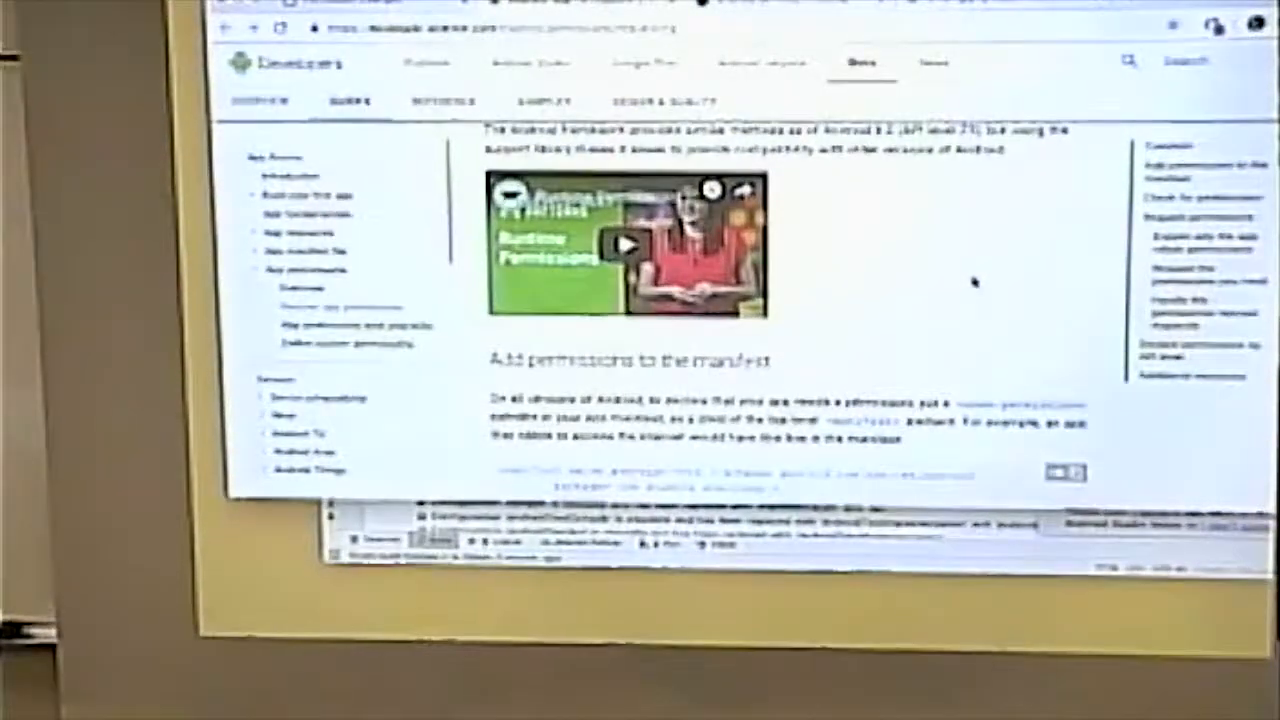
pyautogui.scroll(-3)
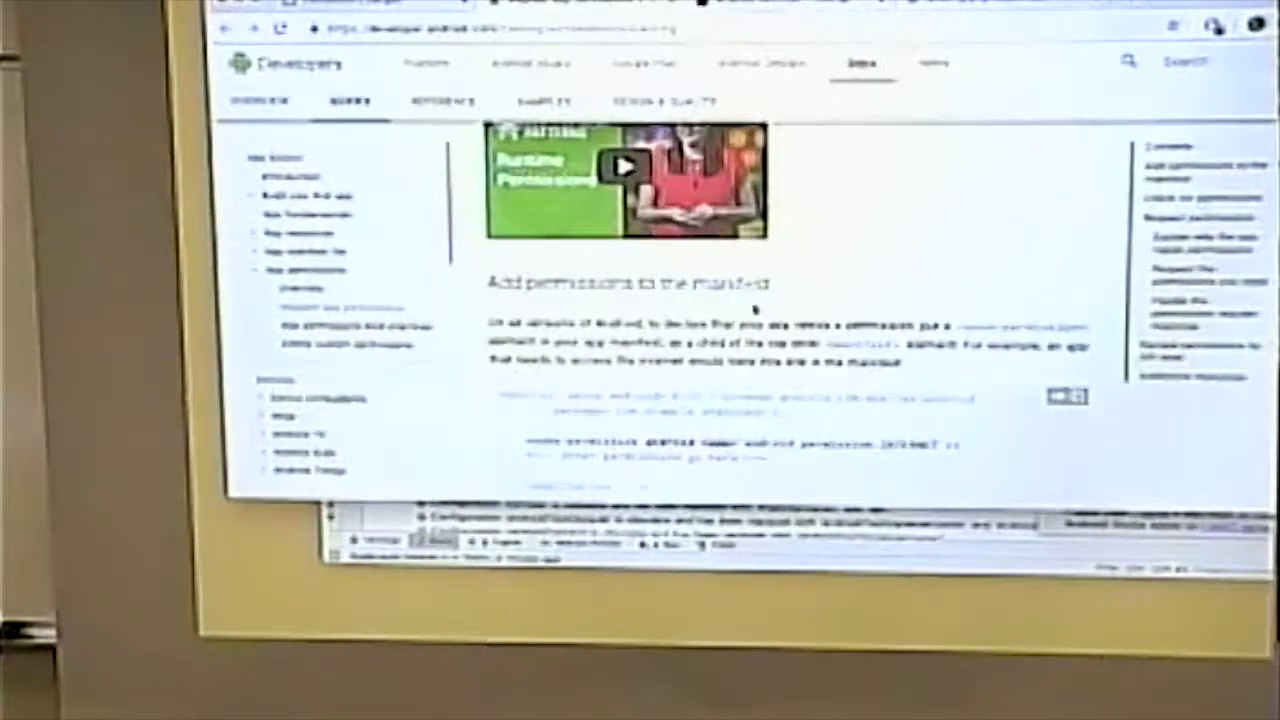
pyautogui.scroll(-3)
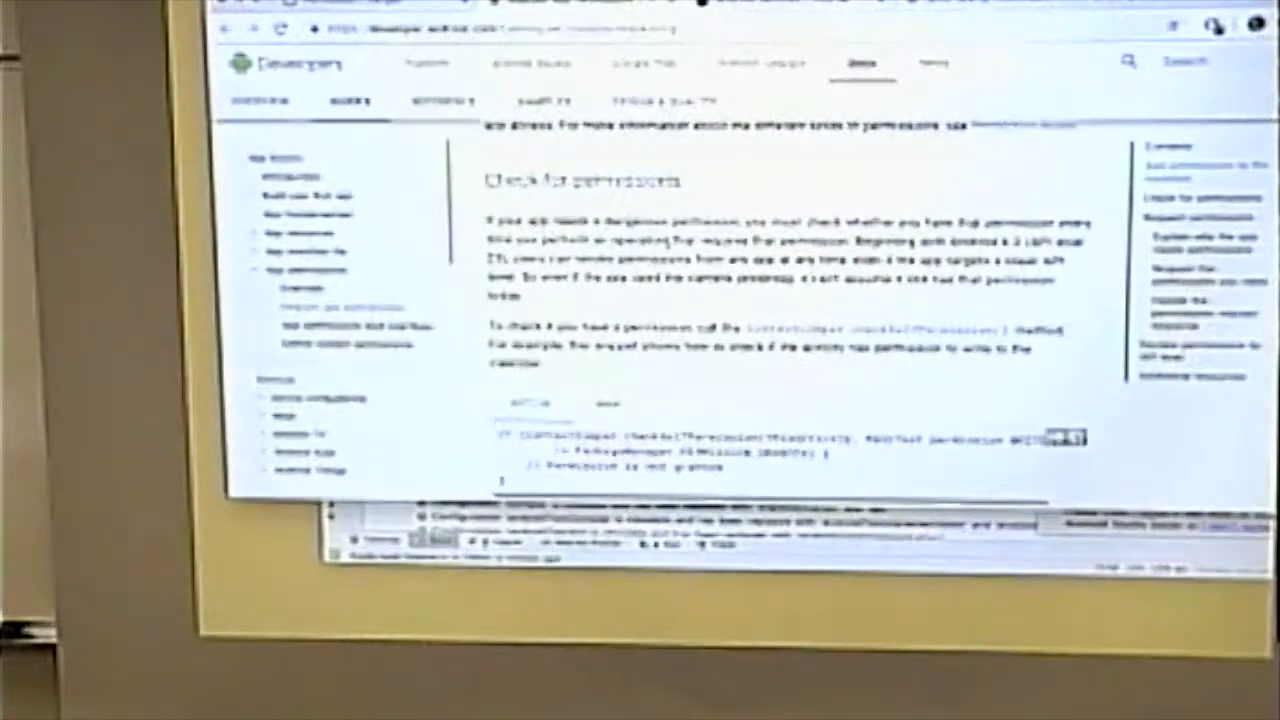
pyautogui.scroll(-3)
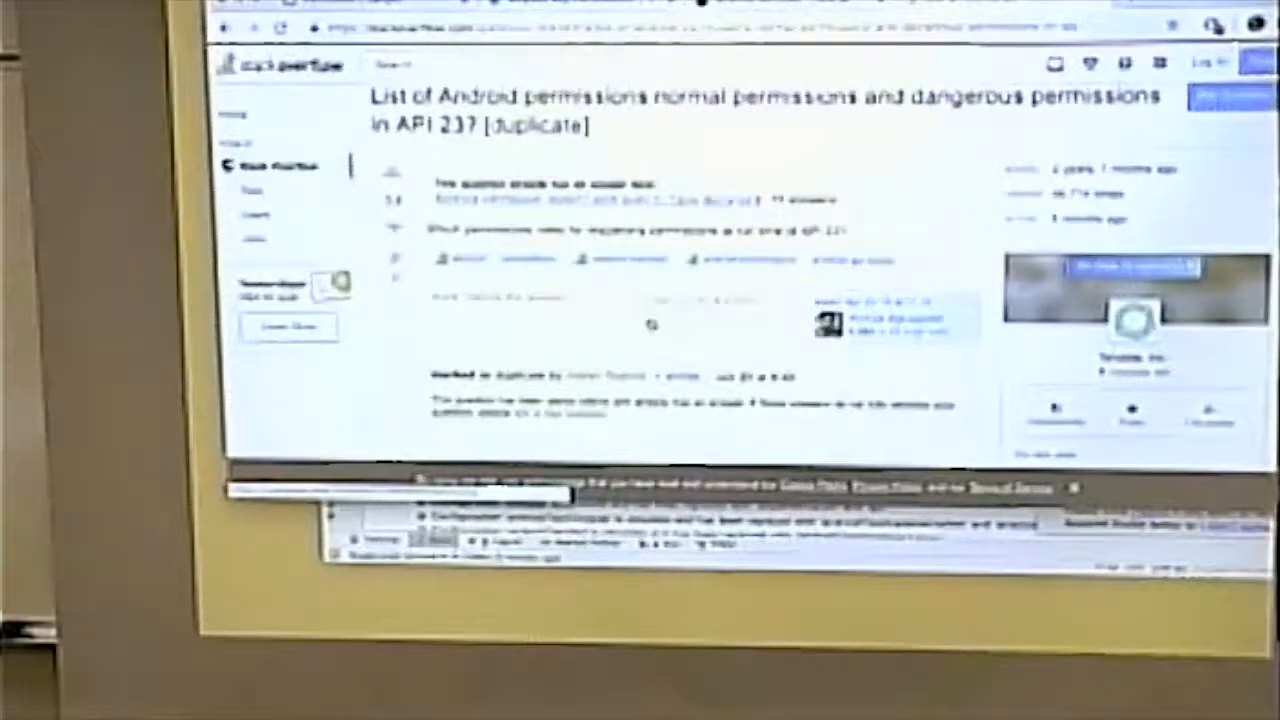
# Step: Scroll the accepted answer to its dangerous permissions list, READ_CALENDAR through BODY_SENSORS
pyautogui.scroll(-3)
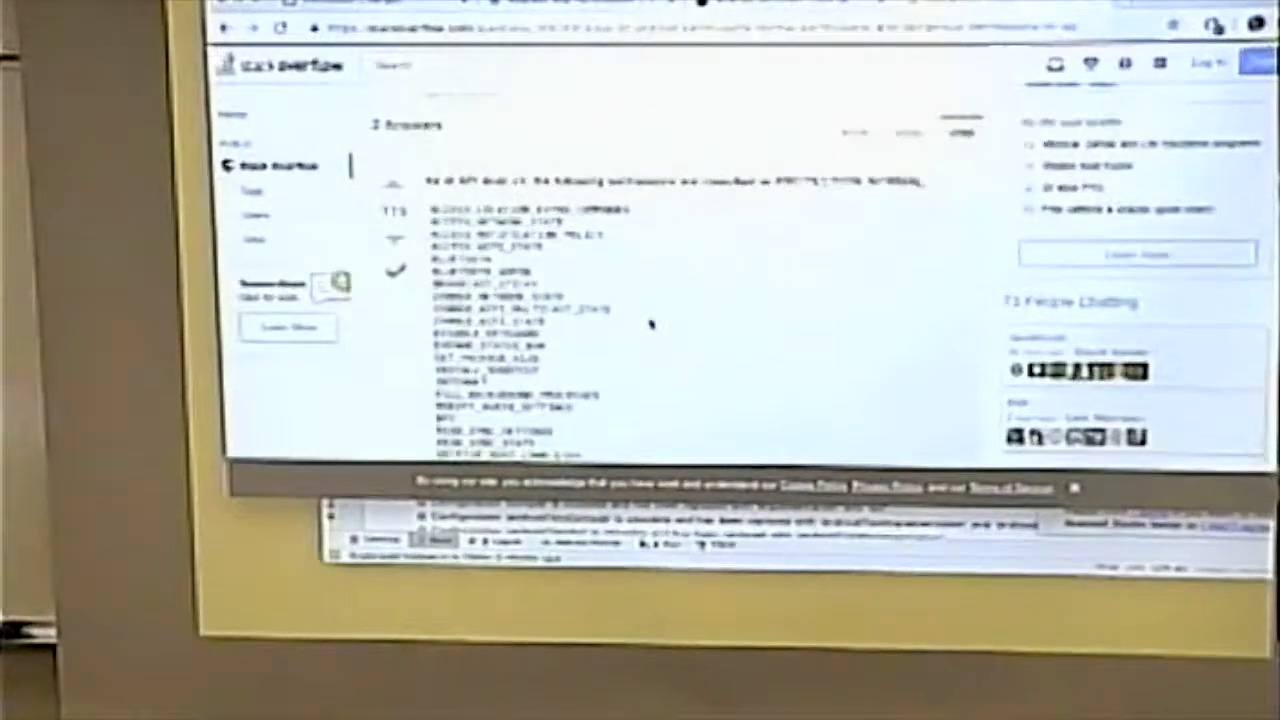
pyautogui.scroll(-3)
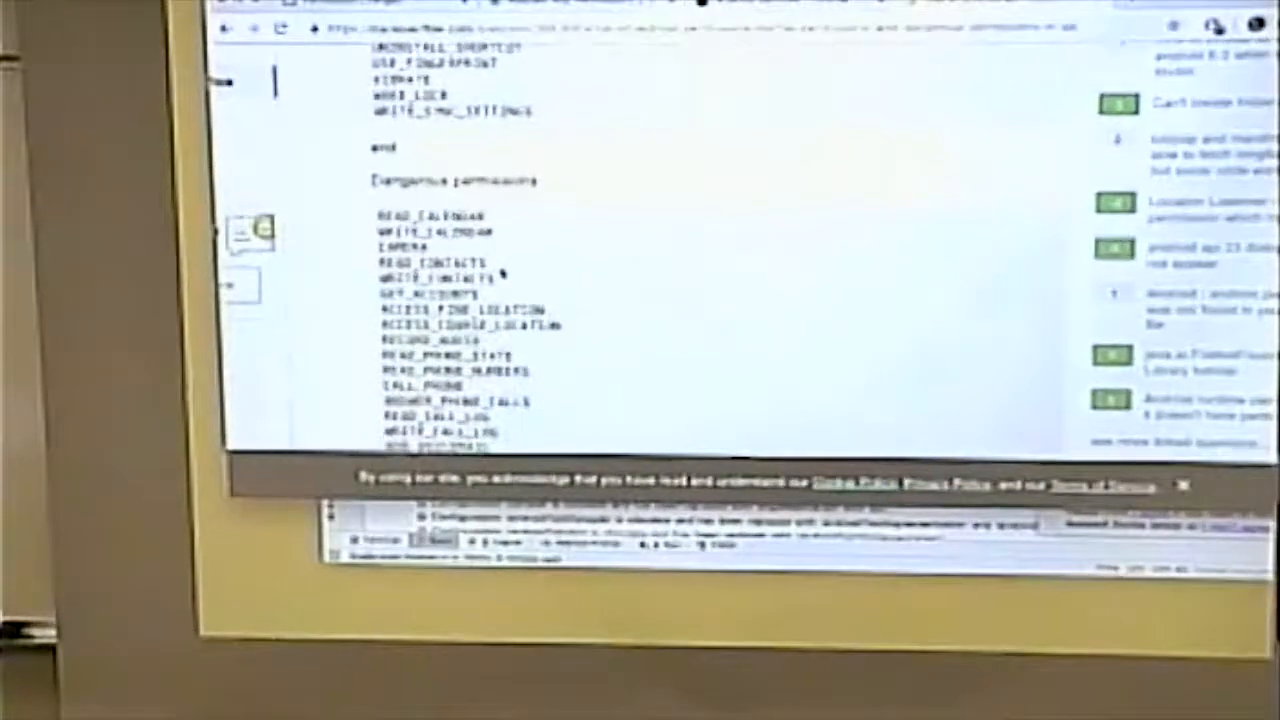
pyautogui.scroll(-3)
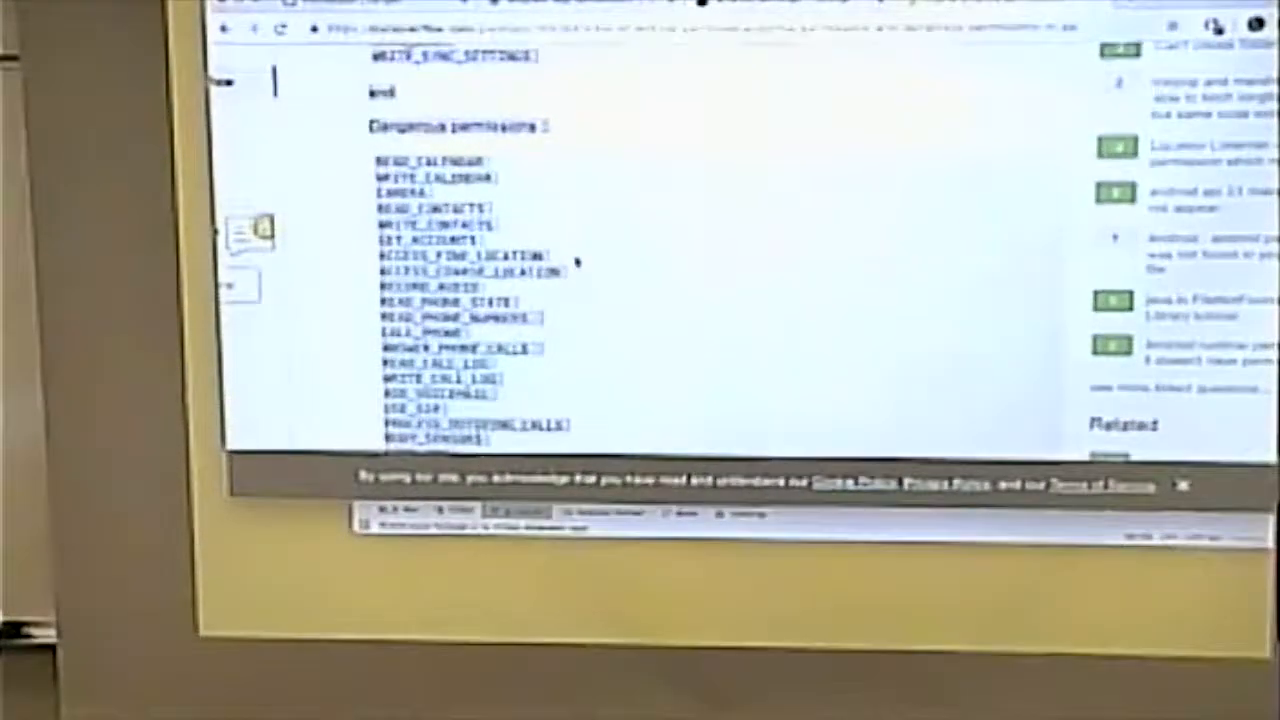
# Step: Scroll past the permissions list toward the 'Android marshmallow request permission?' link
pyautogui.scroll(-3)
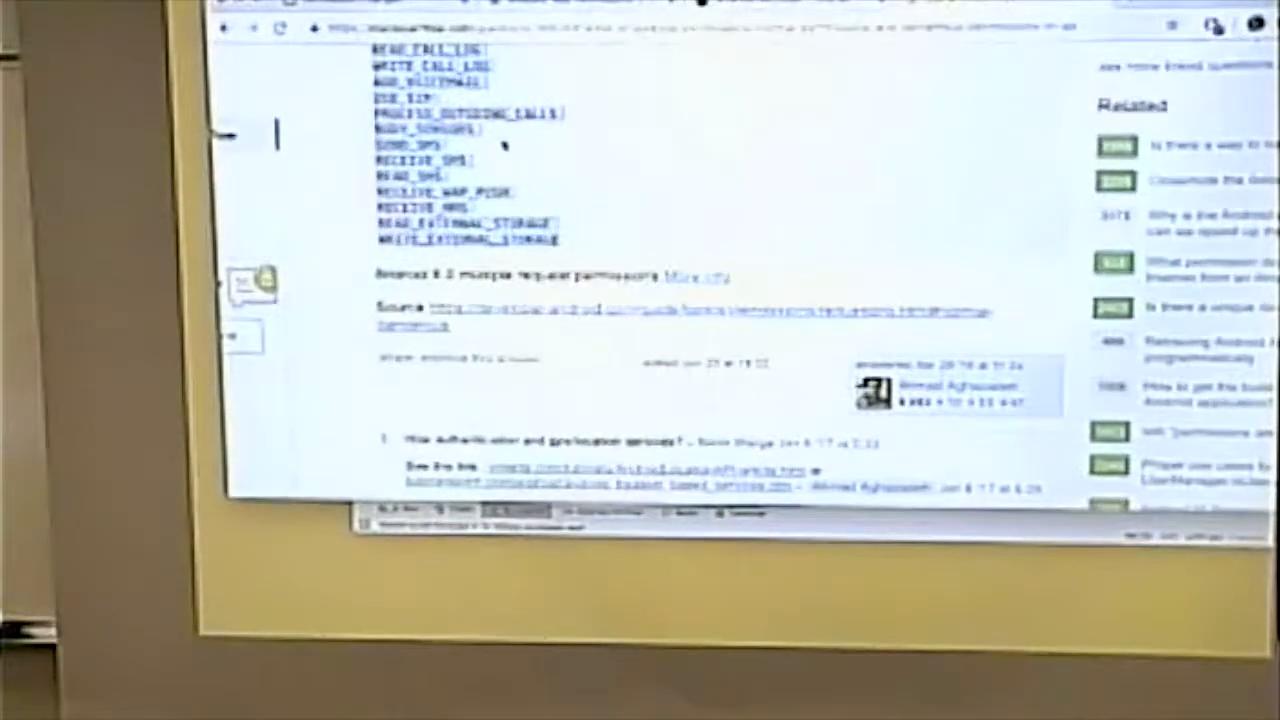
pyautogui.scroll(-3)
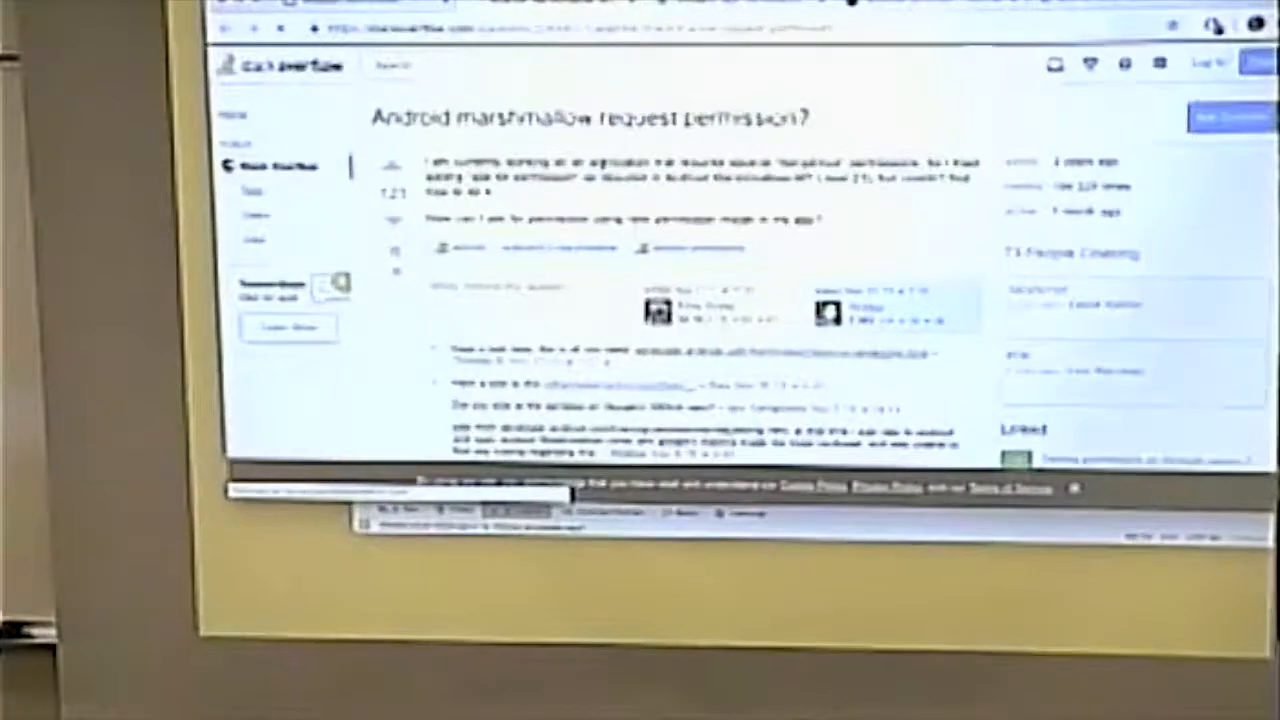
pyautogui.scroll(-3)
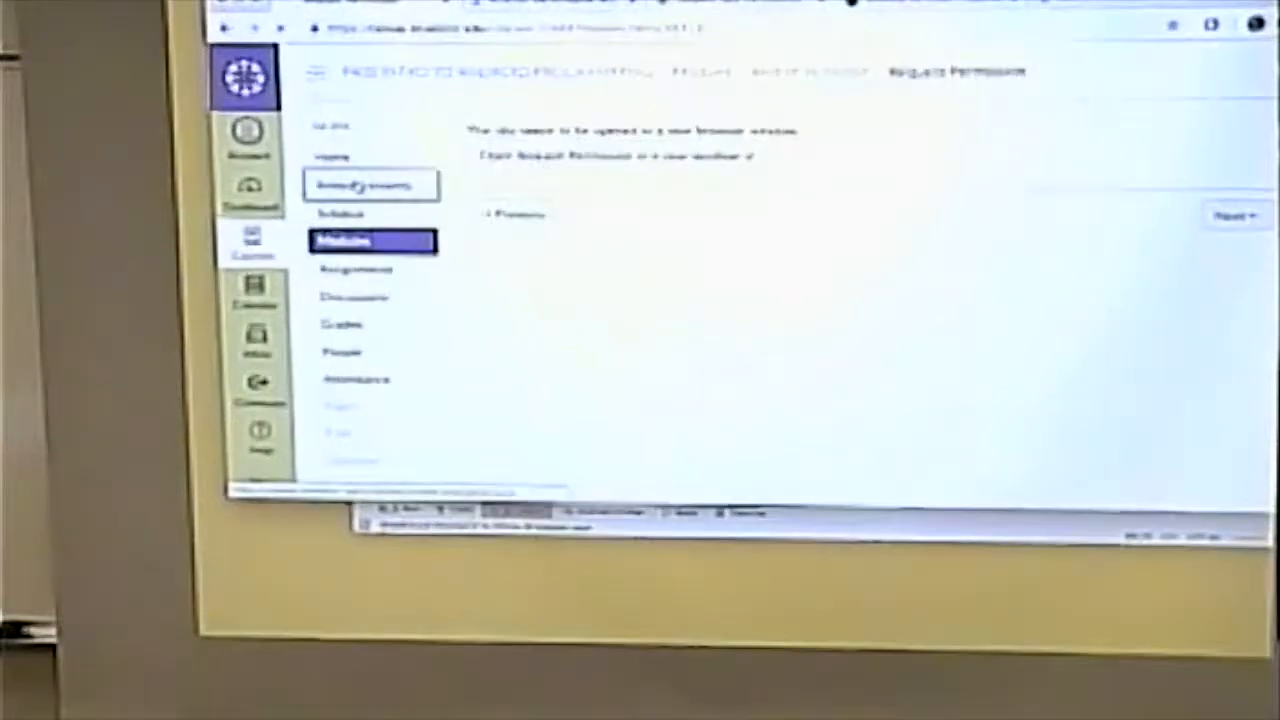
# Step: Show the course Announcements list and open the 'Class for 11/29' announcement
pyautogui.click(372, 184)
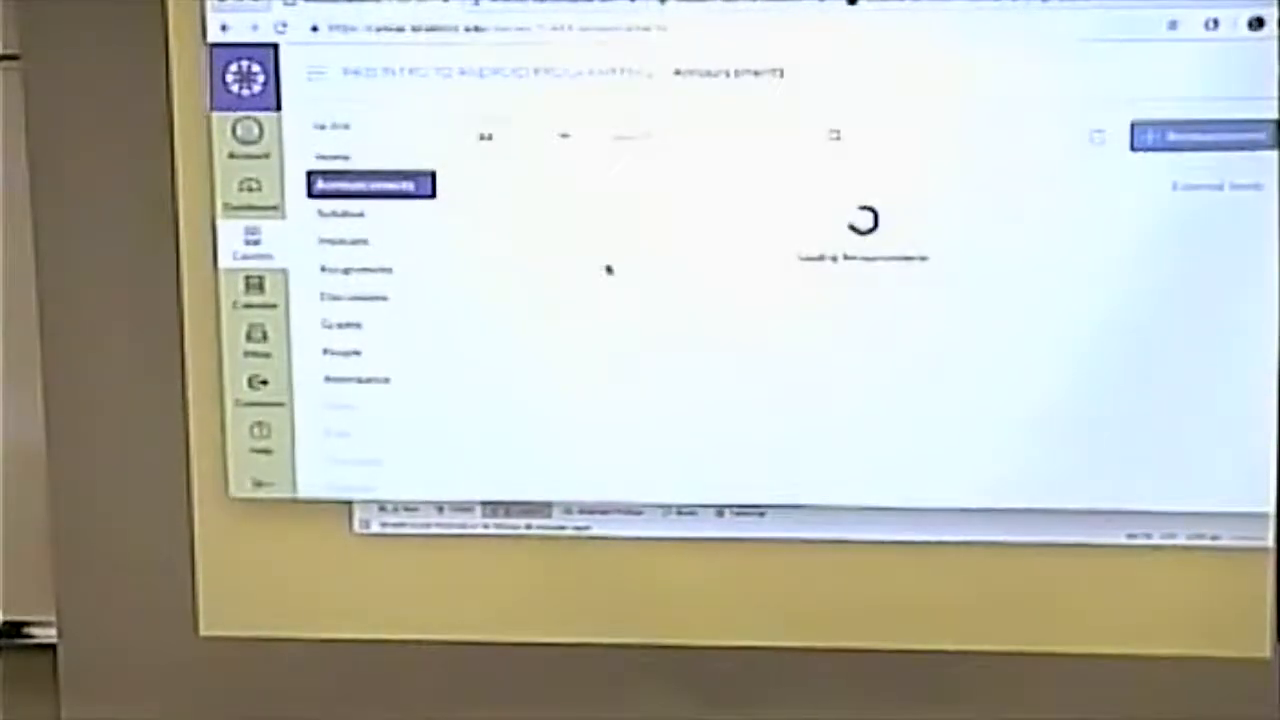
pyautogui.click(370, 184)
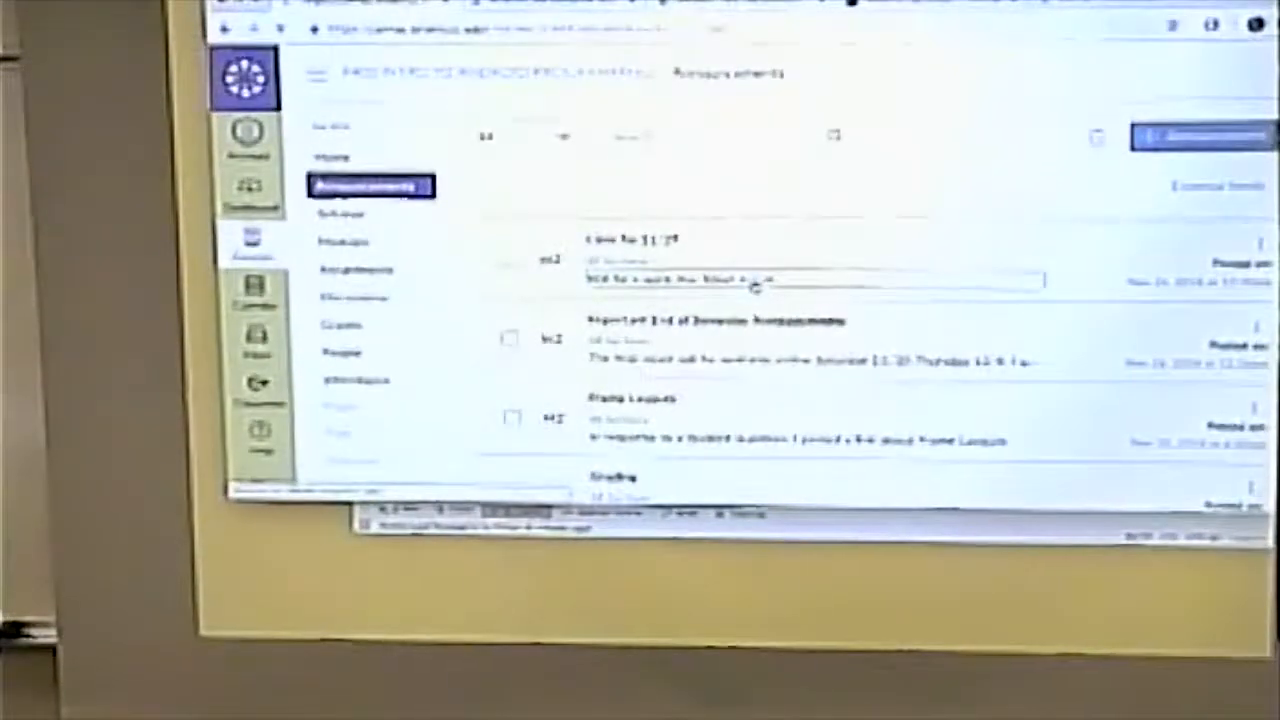
pyautogui.click(632, 240)
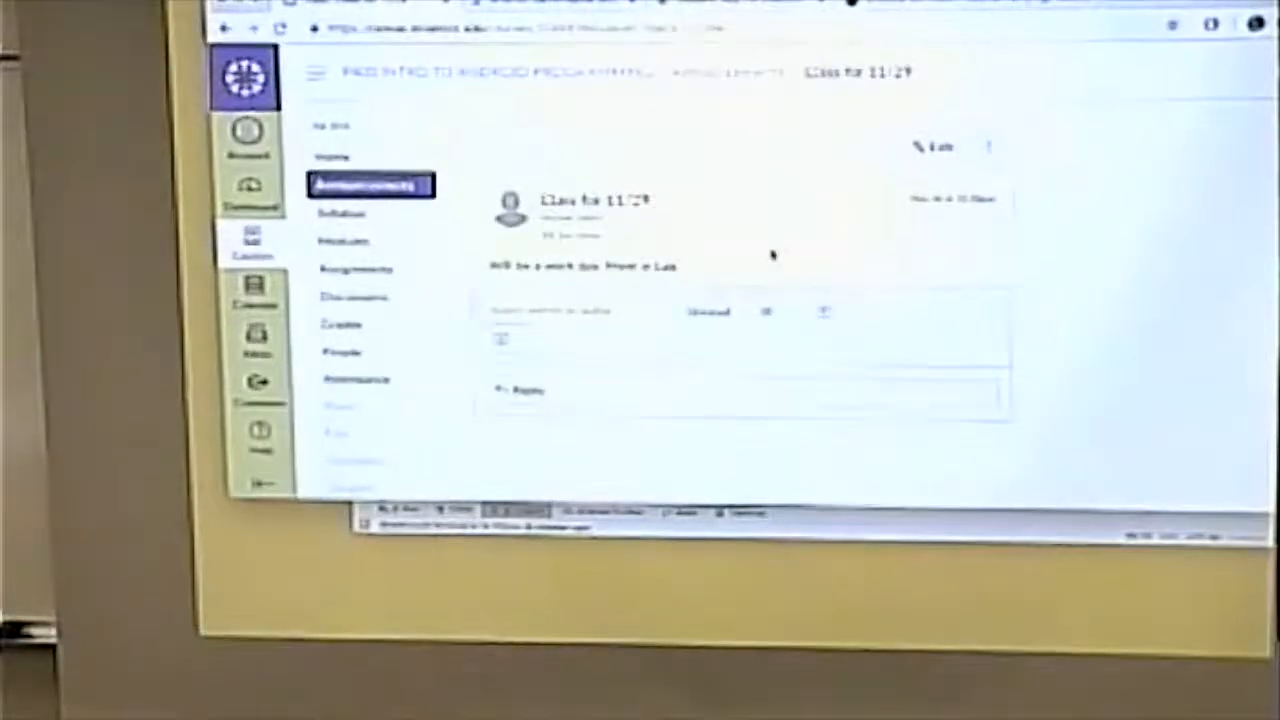